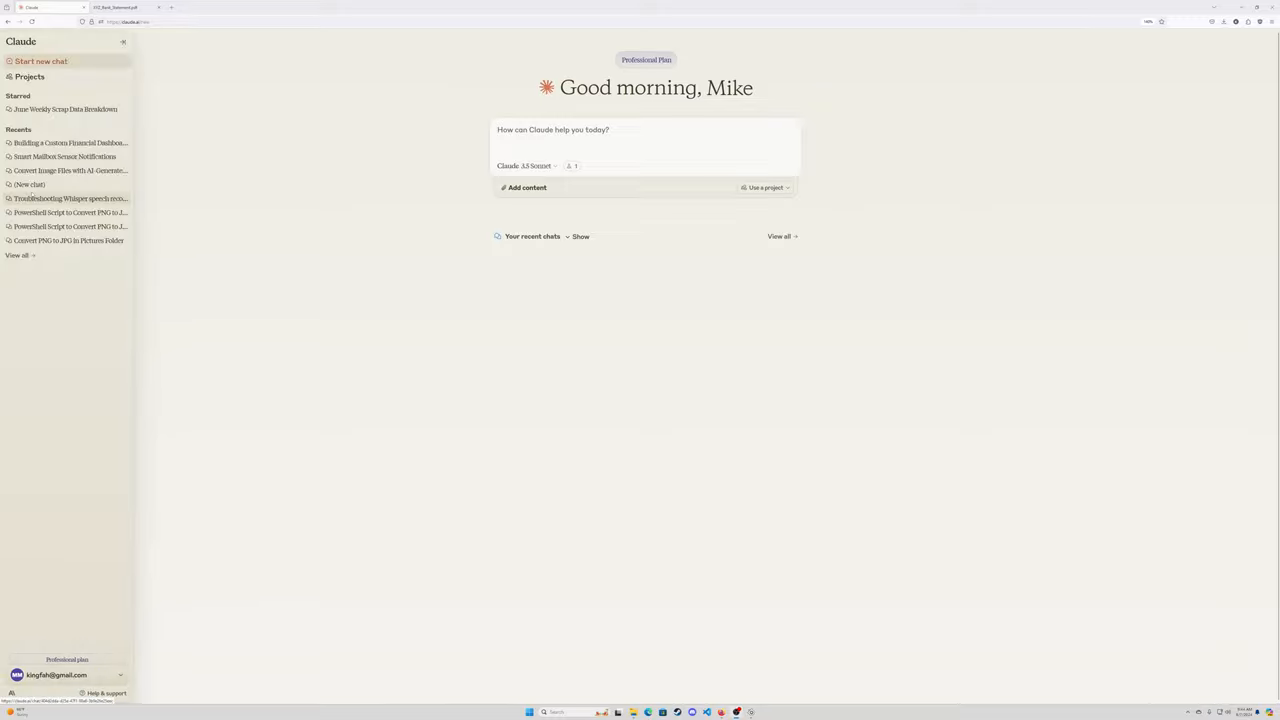
Step: Review the XYZ bank statement document, then return to the Claude home page
left_click(120, 44)
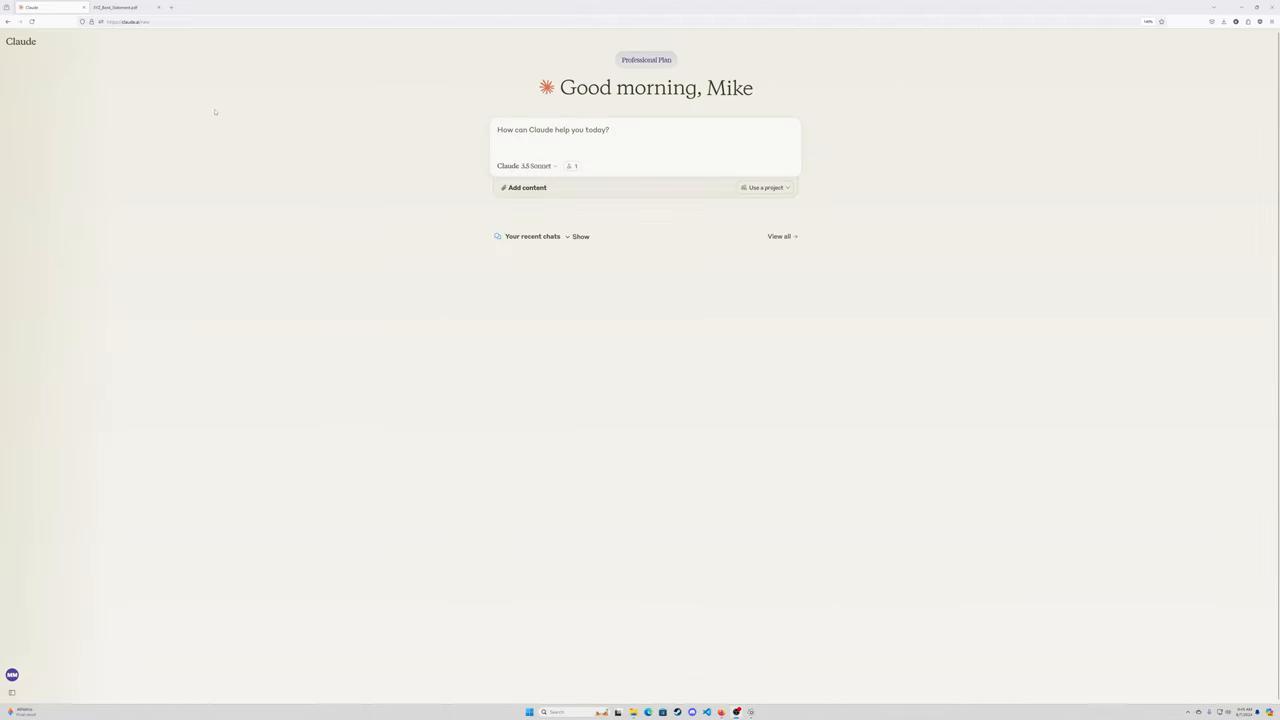
left_click(120, 8)
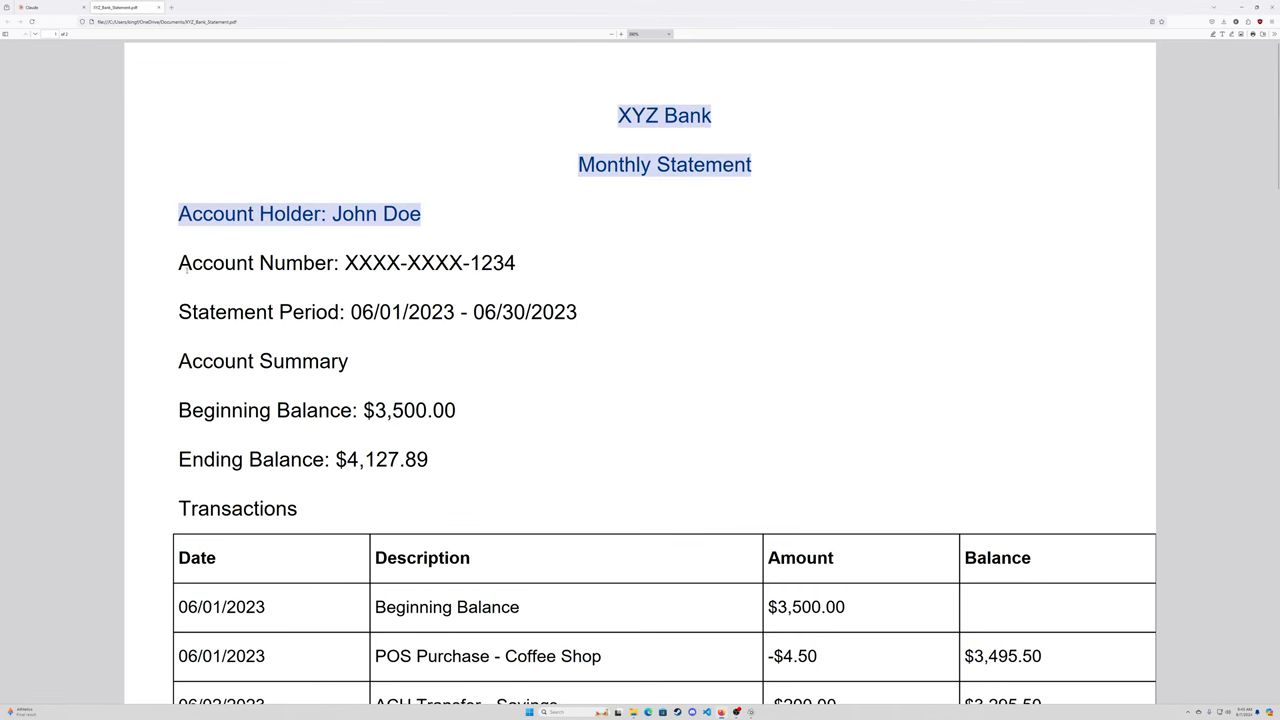
left_click(864, 248)
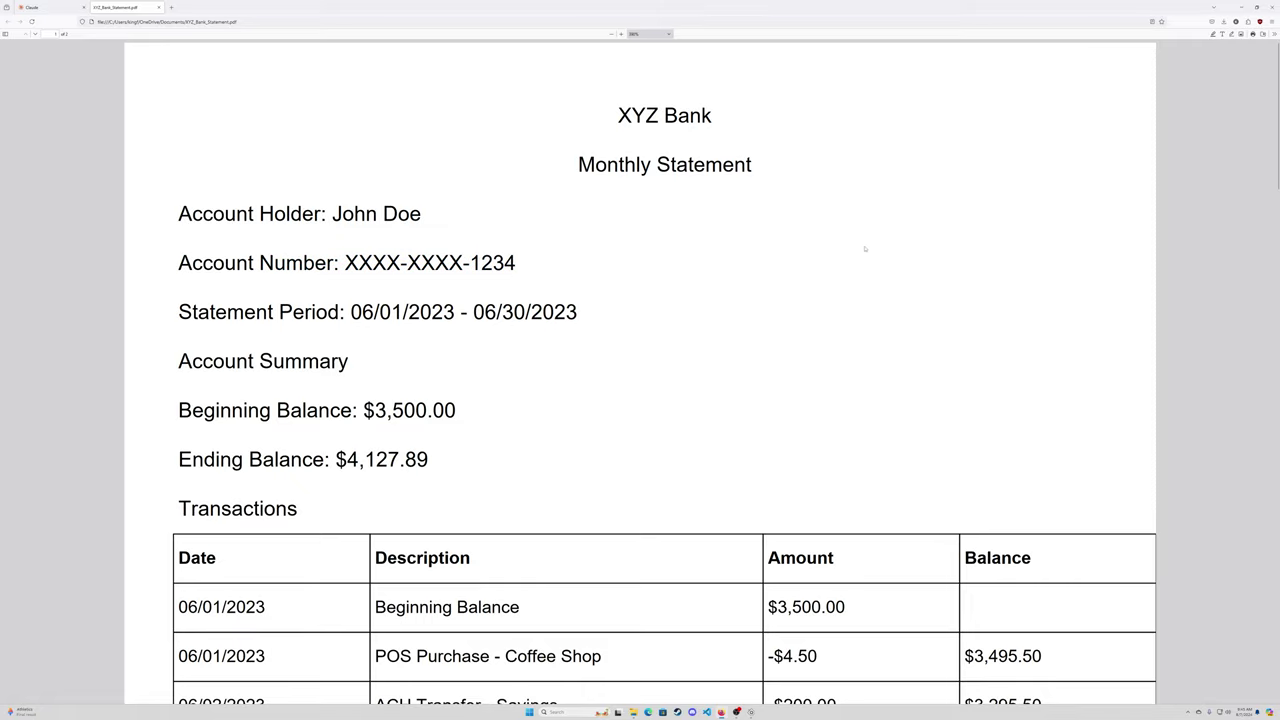
scroll("down", 3)
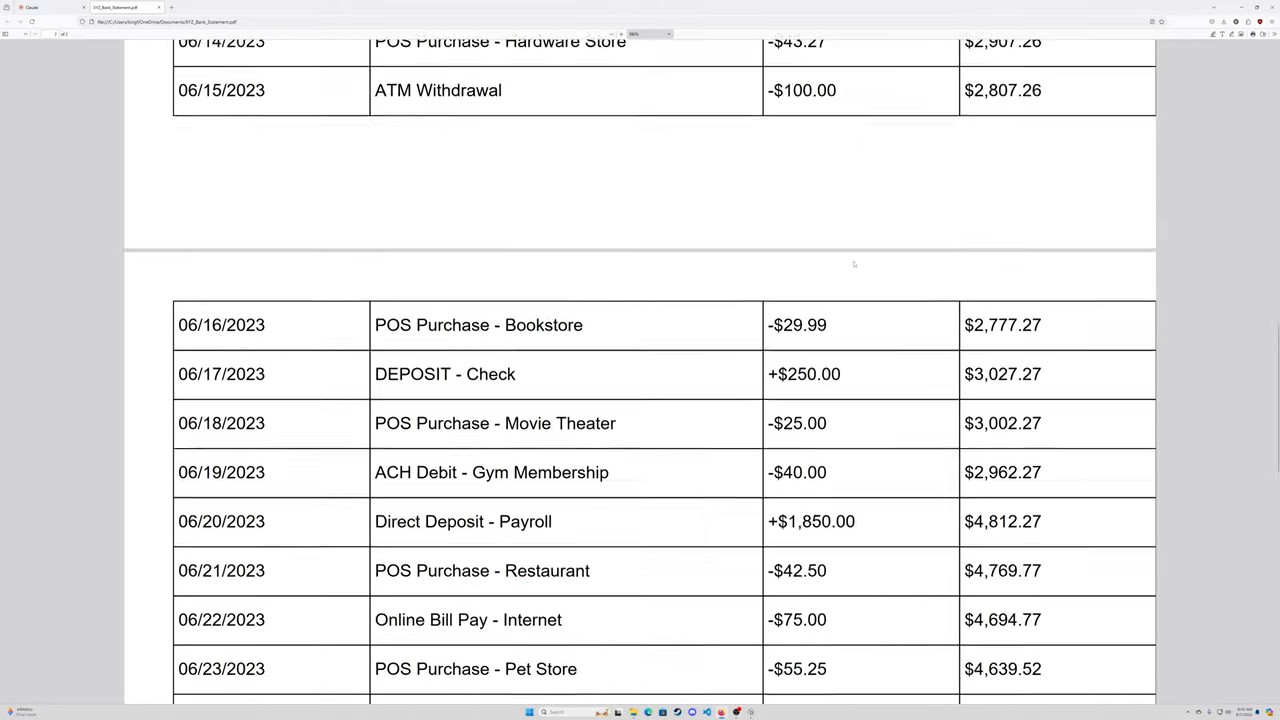
left_click(40, 8)
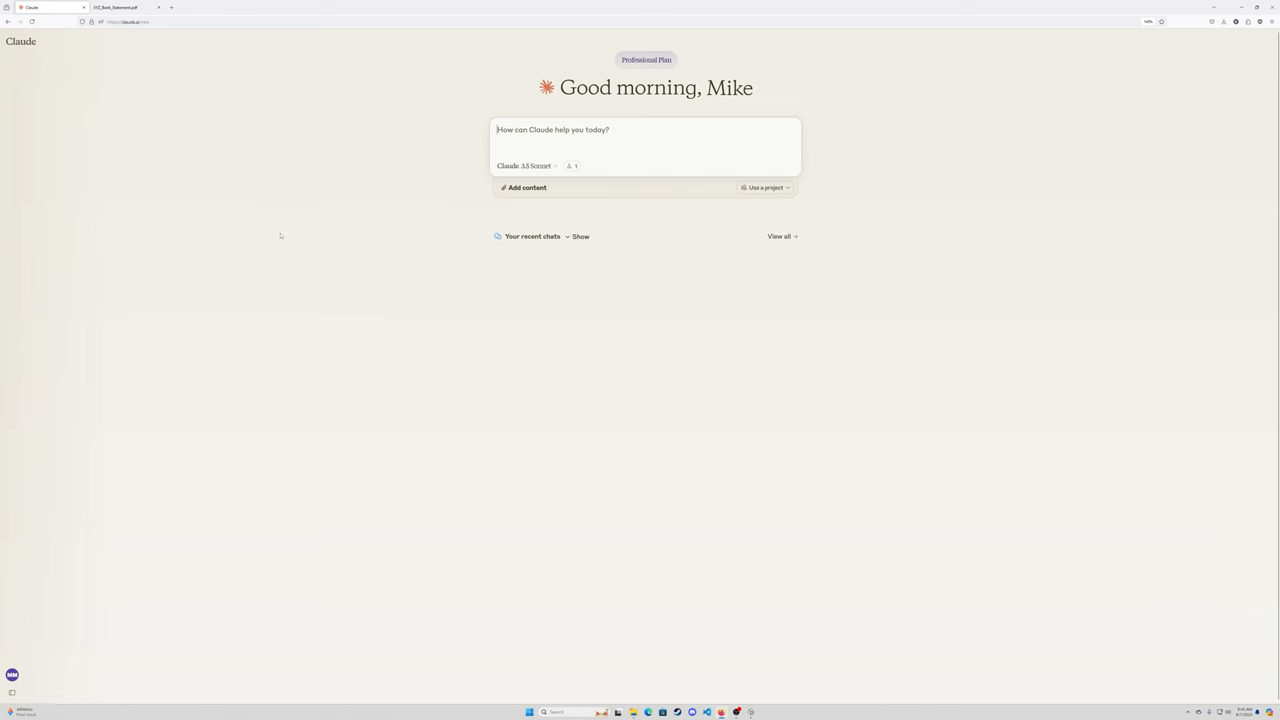
Step: From the Projects list in the sidebar, open the Monthly Spend Analysis project
left_click(20, 44)
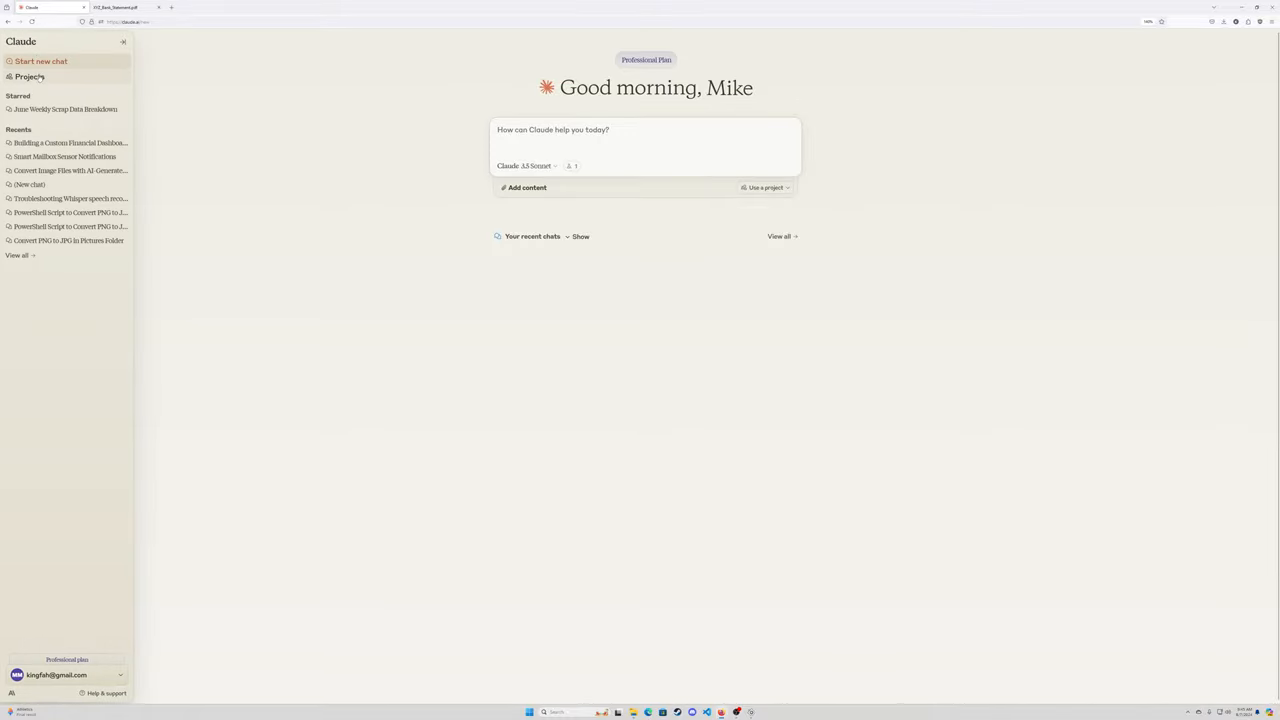
left_click(32, 76)
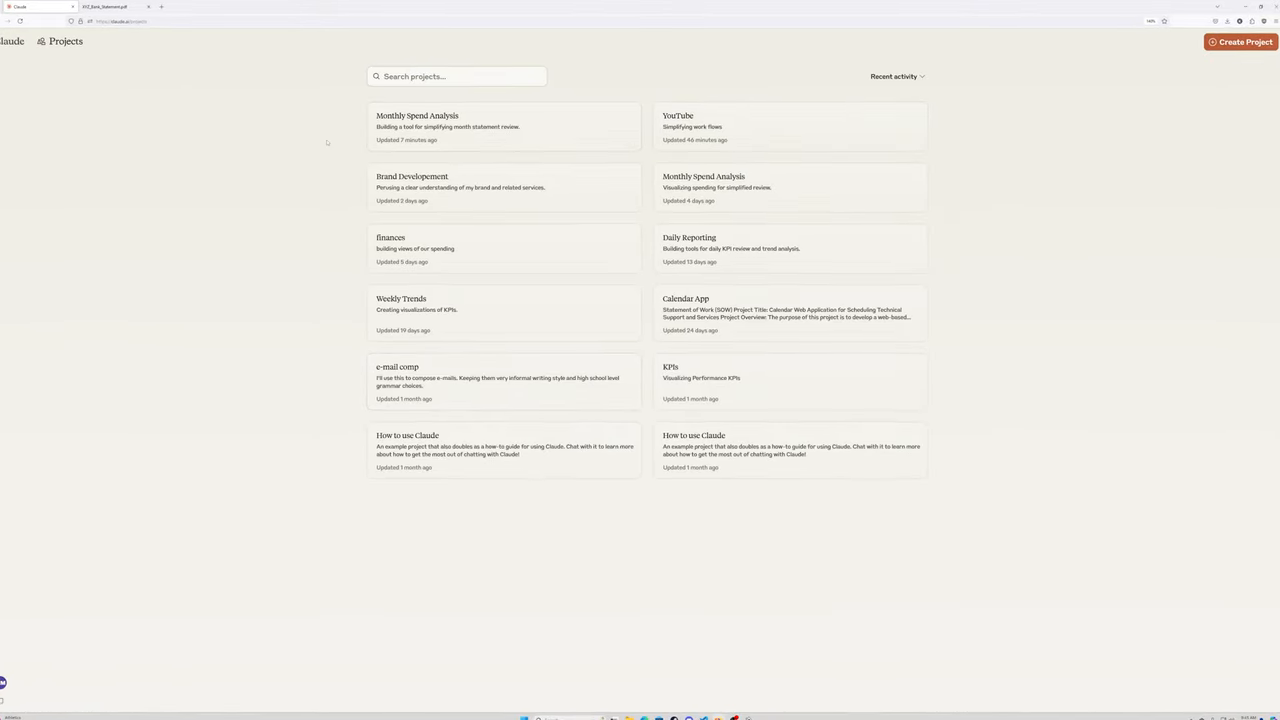
left_click(424, 114)
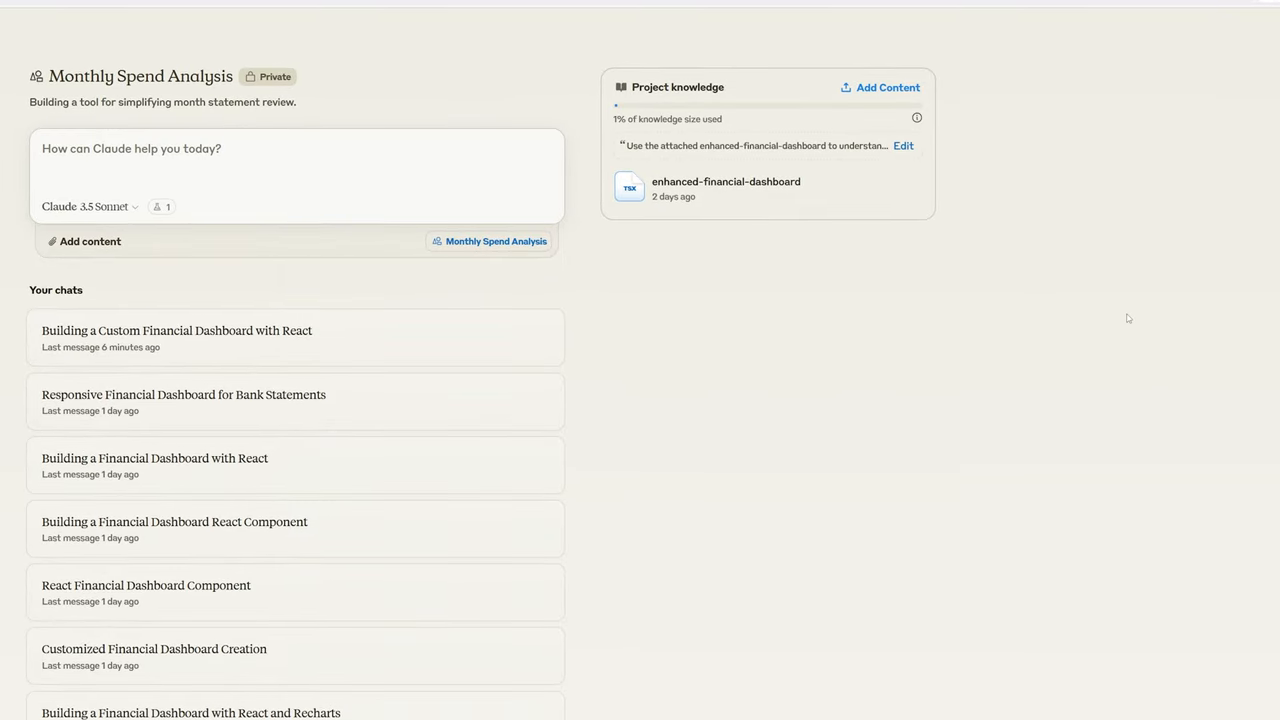
mouse_move(1110, 300)
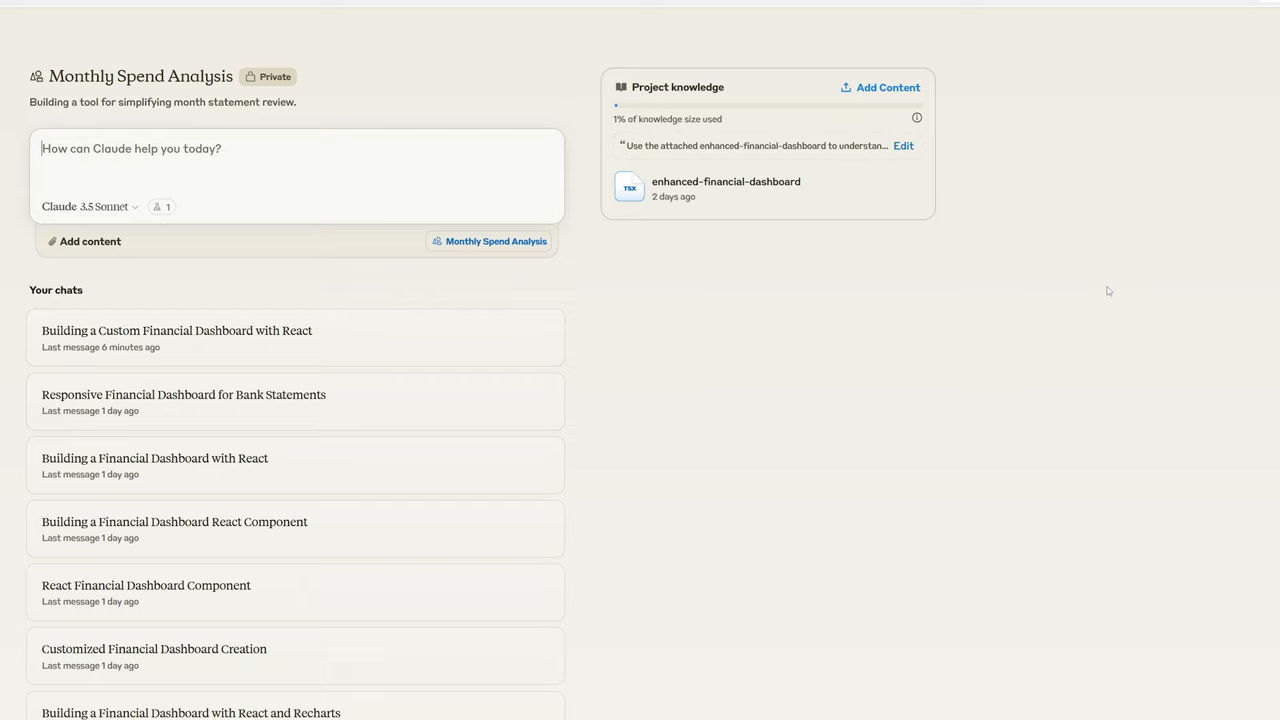
mouse_move(710, 196)
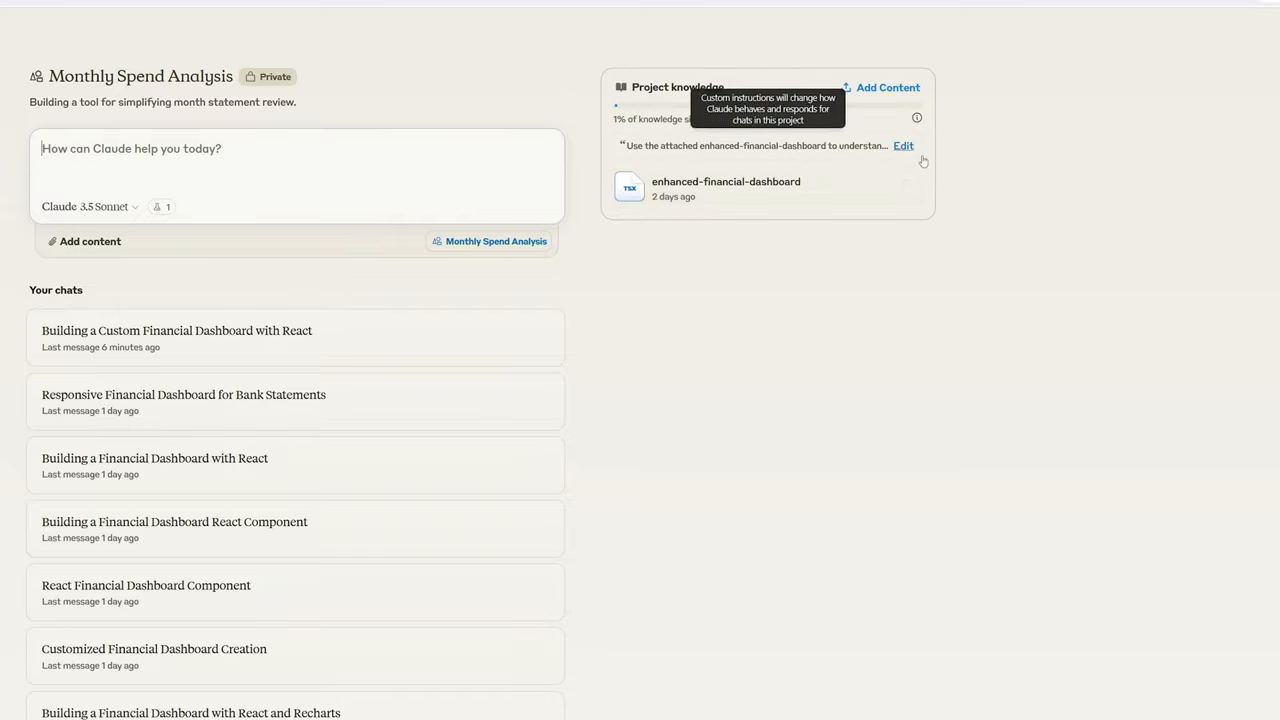
Step: View the project's custom instructions and scroll through to the charts and transaction table requirements
left_click(904, 144)
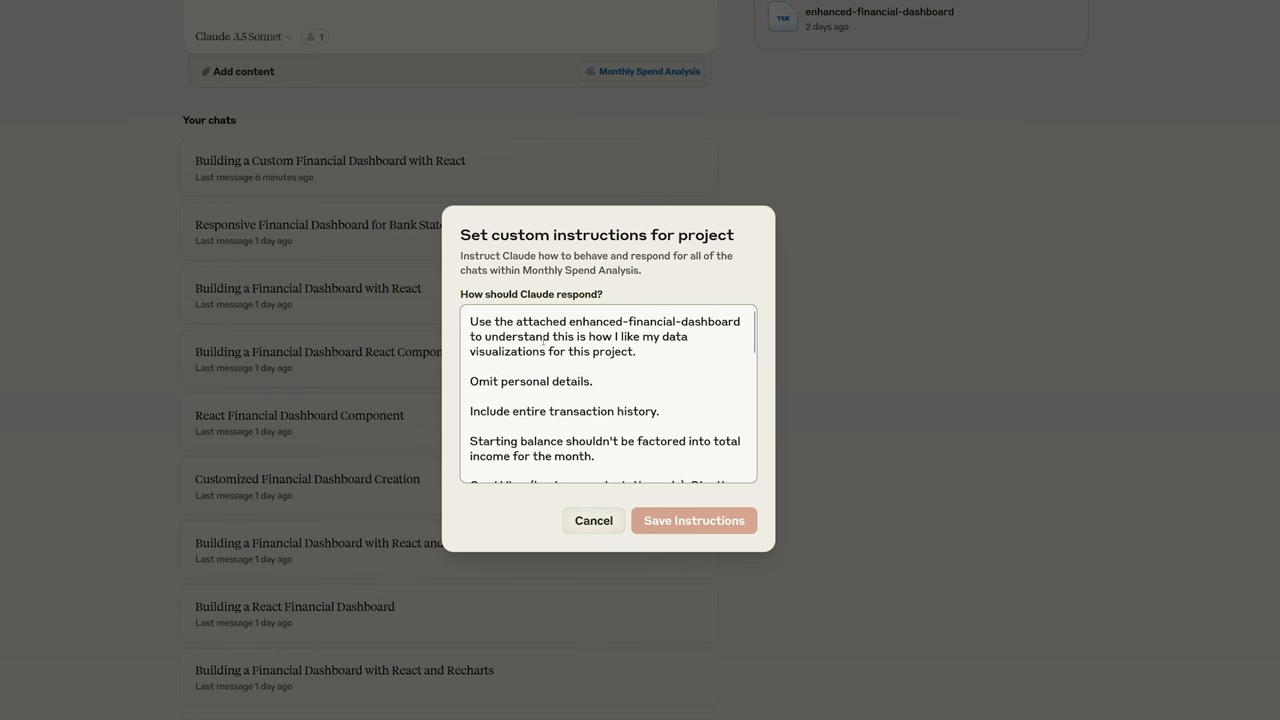
left_click_drag(468, 320, 636, 352)
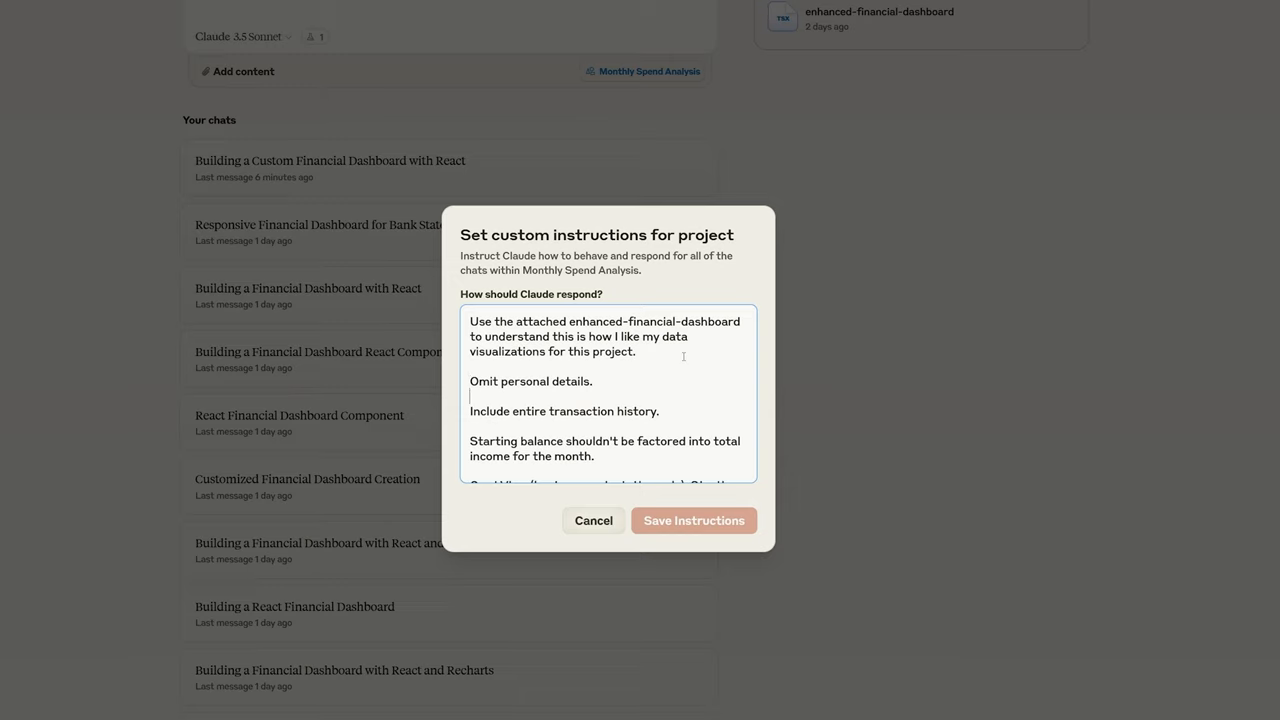
mouse_move(1052, 320)
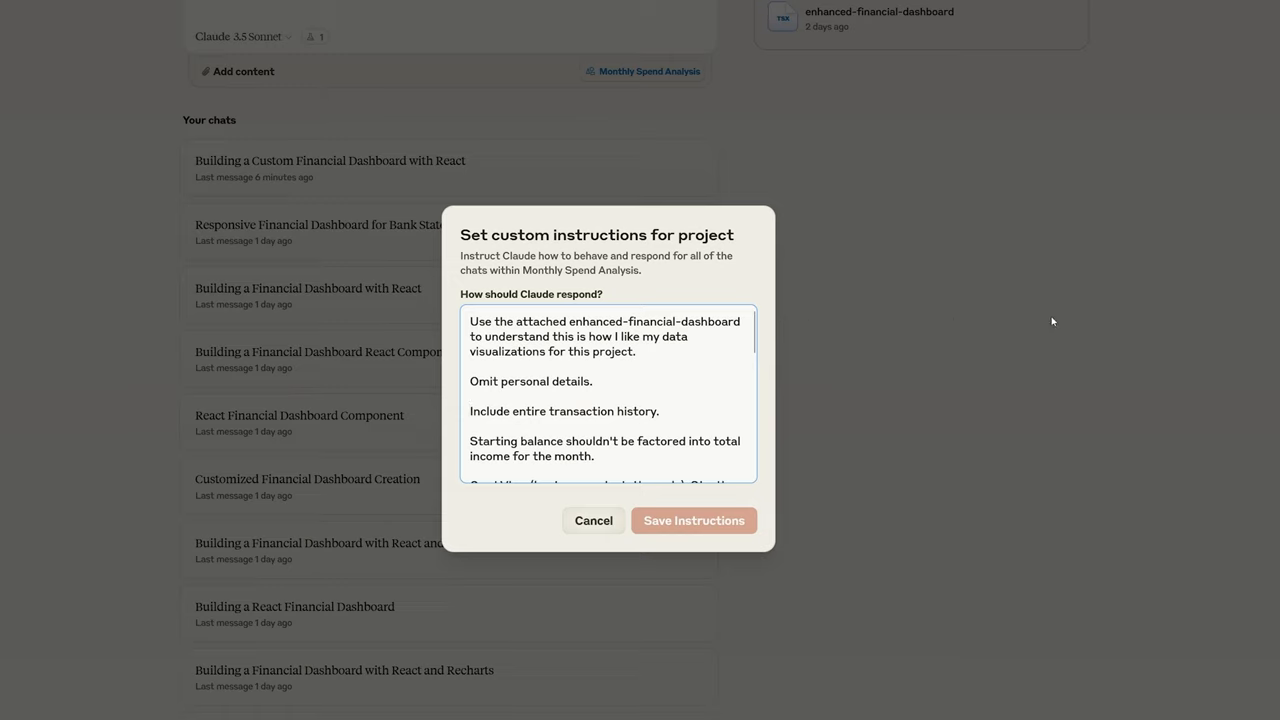
mouse_move(1046, 320)
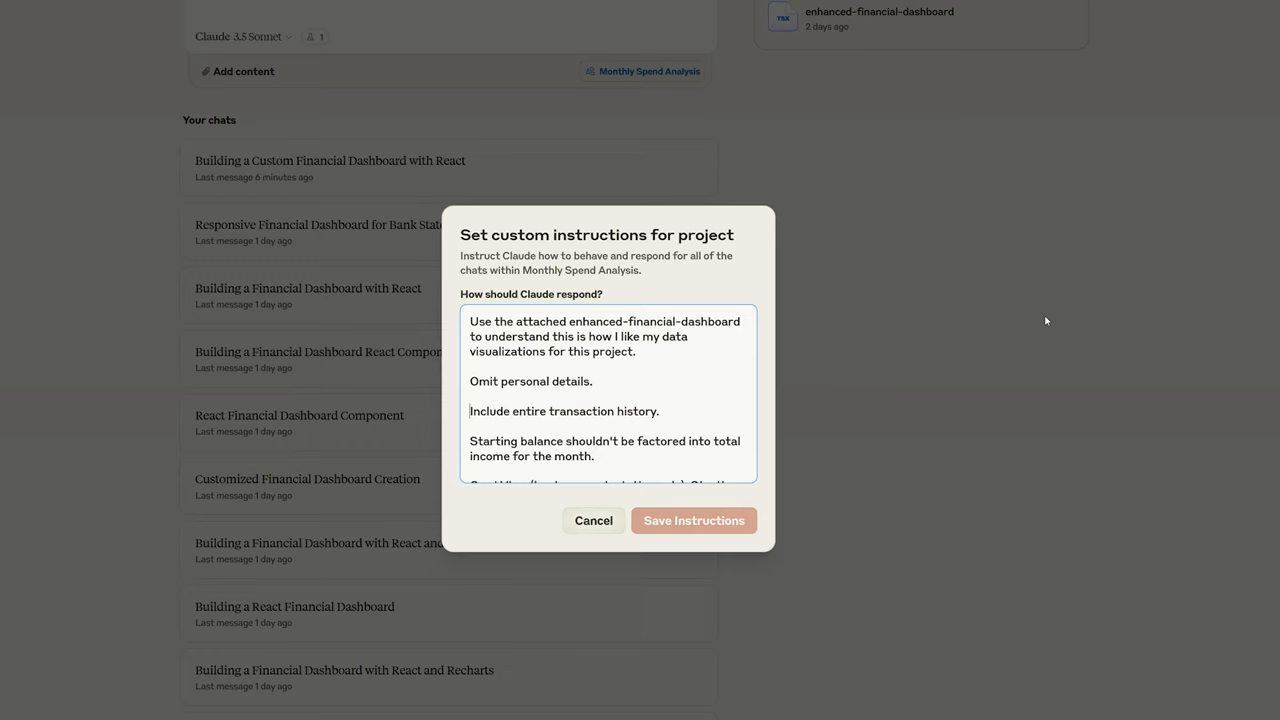
scroll("down", 3)
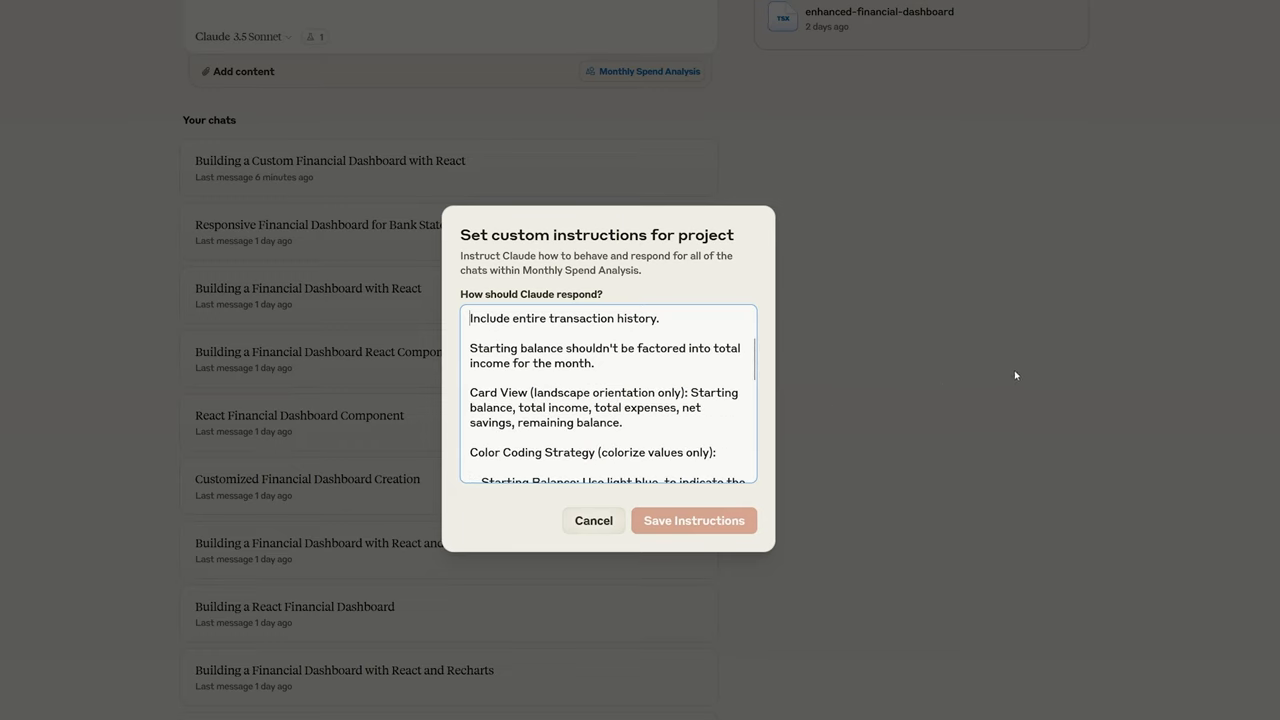
mouse_move(696, 376)
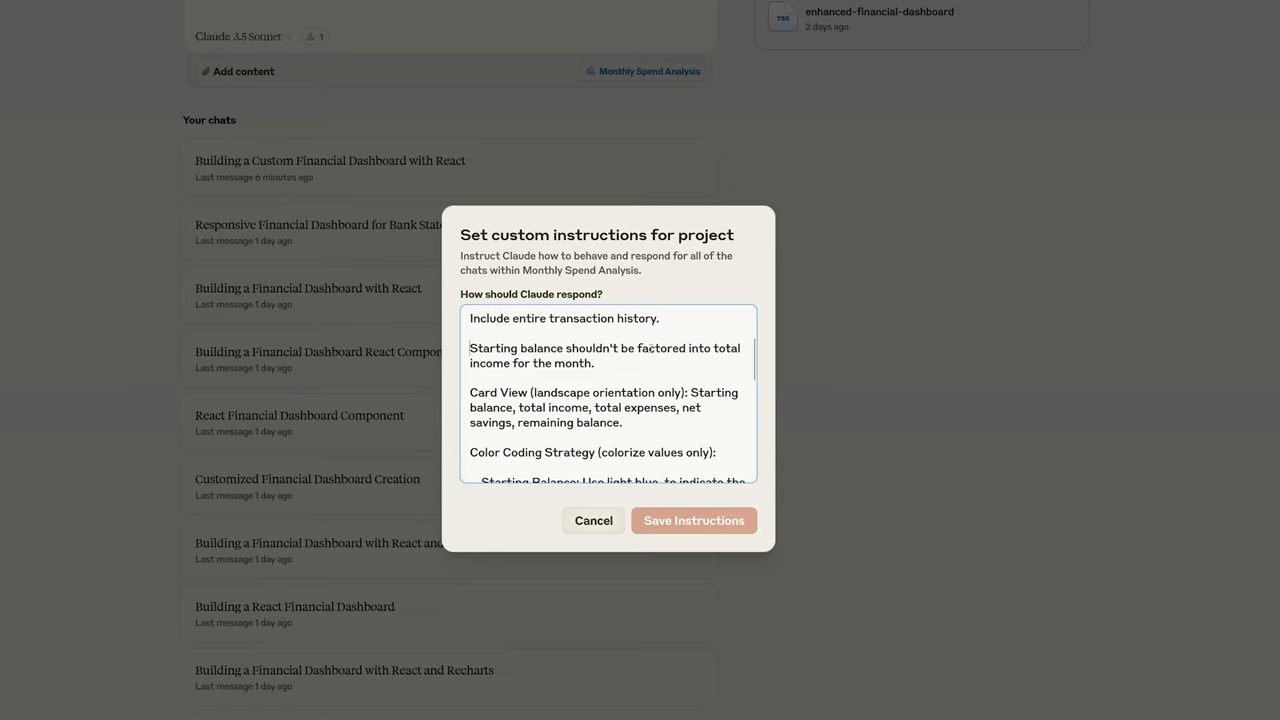
mouse_move(960, 372)
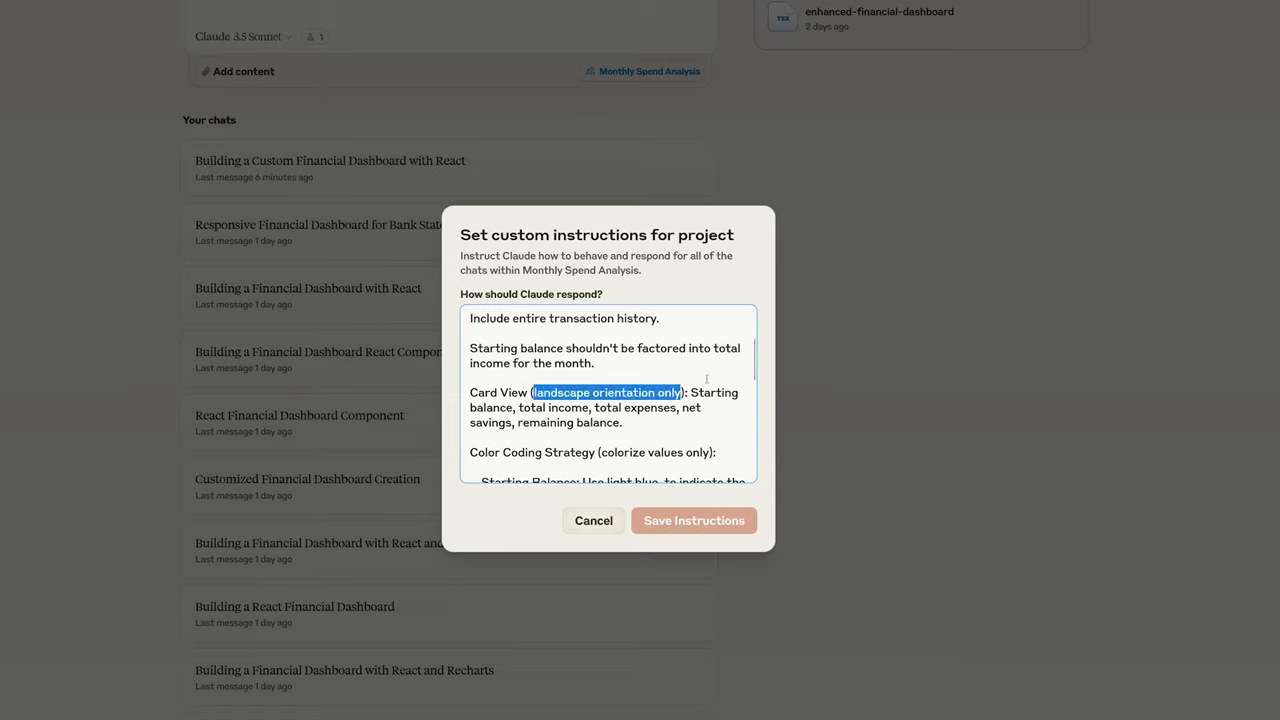
scroll("down", 3)
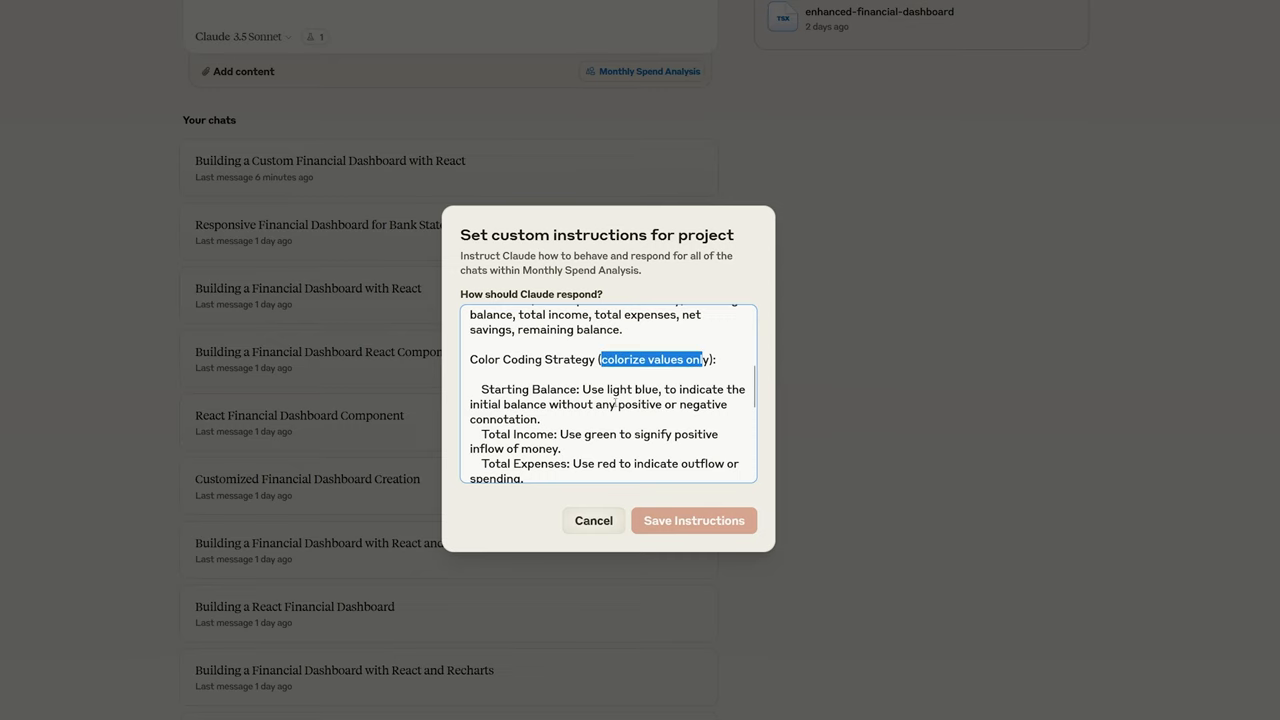
scroll("down", 3)
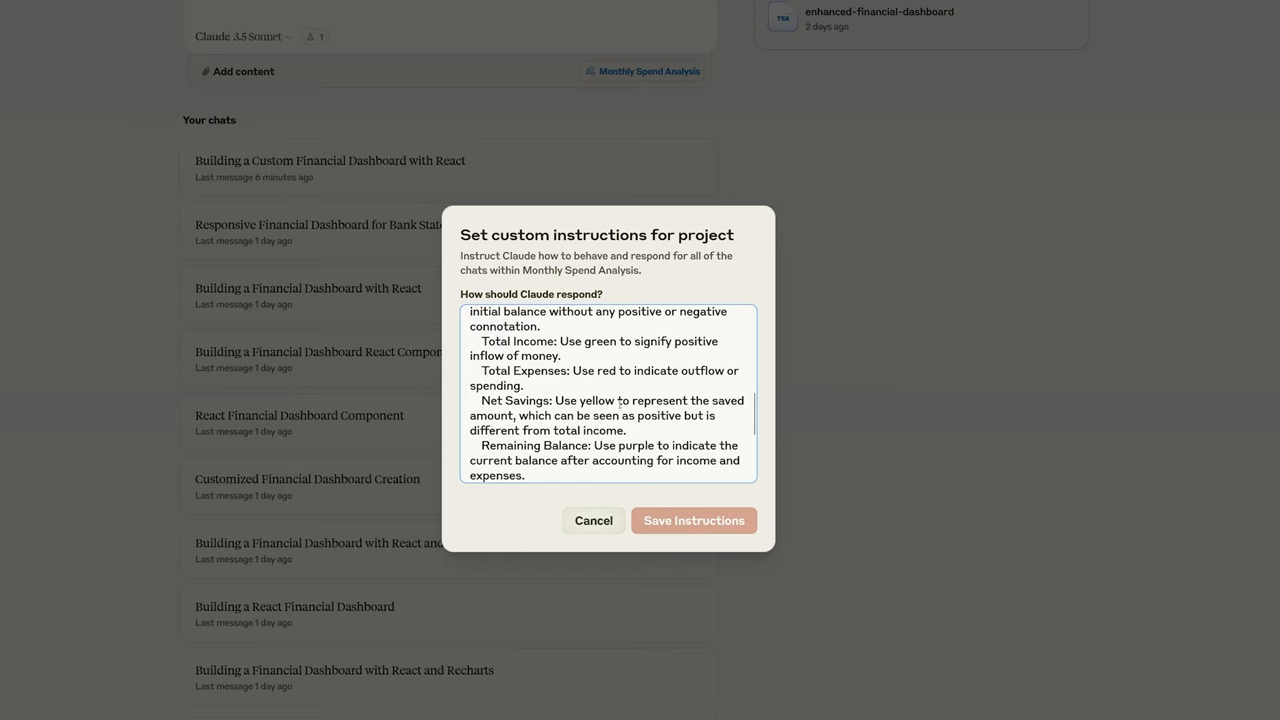
scroll("down", 3)
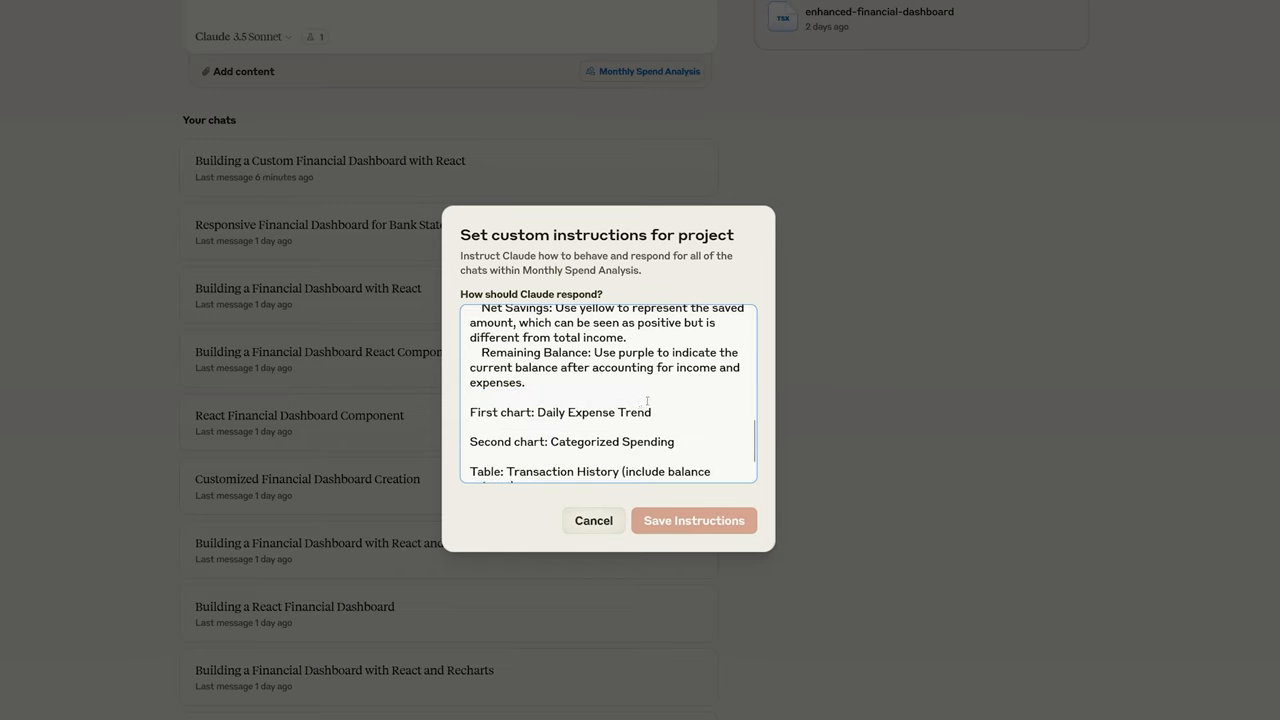
scroll("down", 3)
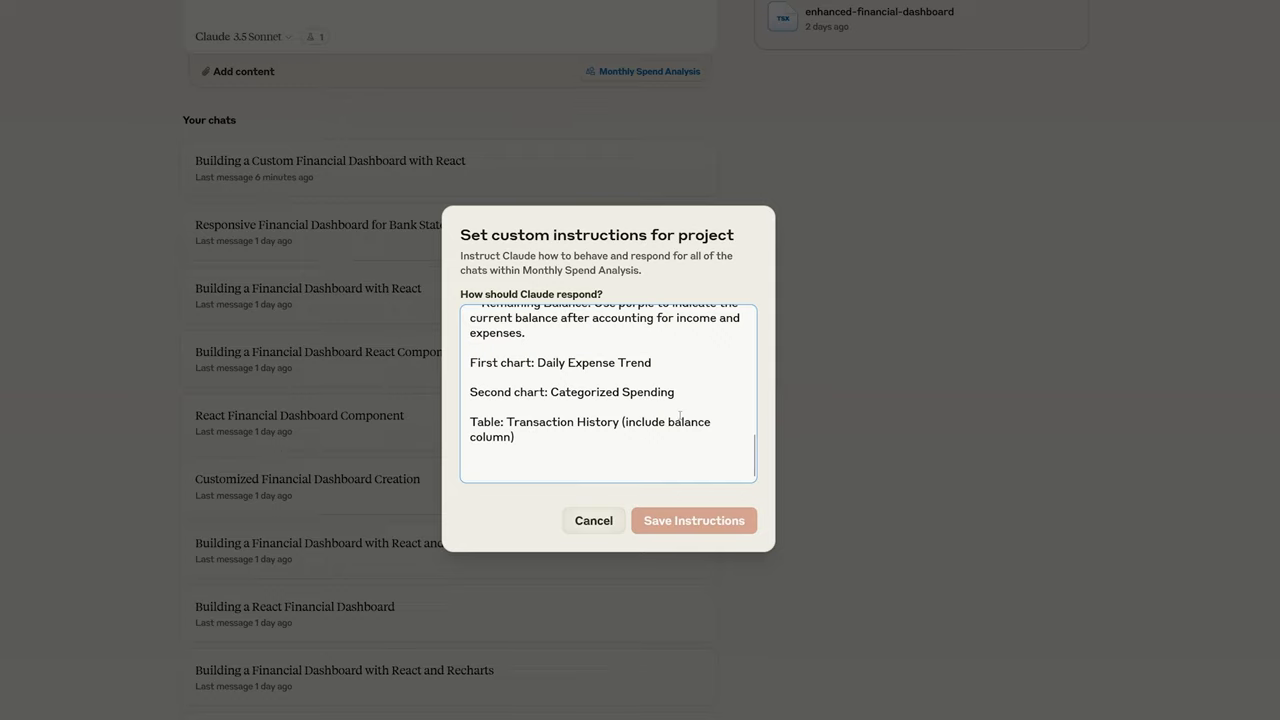
mouse_move(644, 508)
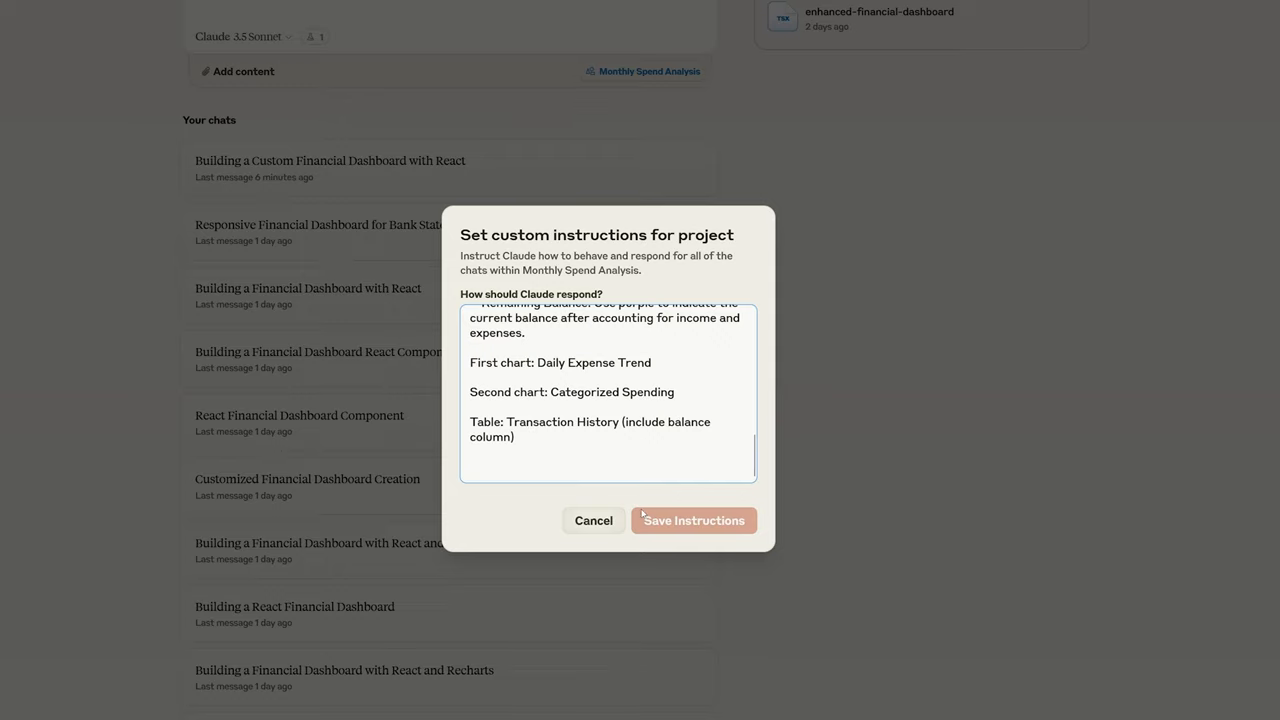
Step: Cancel the instructions dialog and attach XYZ_Bank_Statement.pdf to a new project chat
left_click(694, 520)
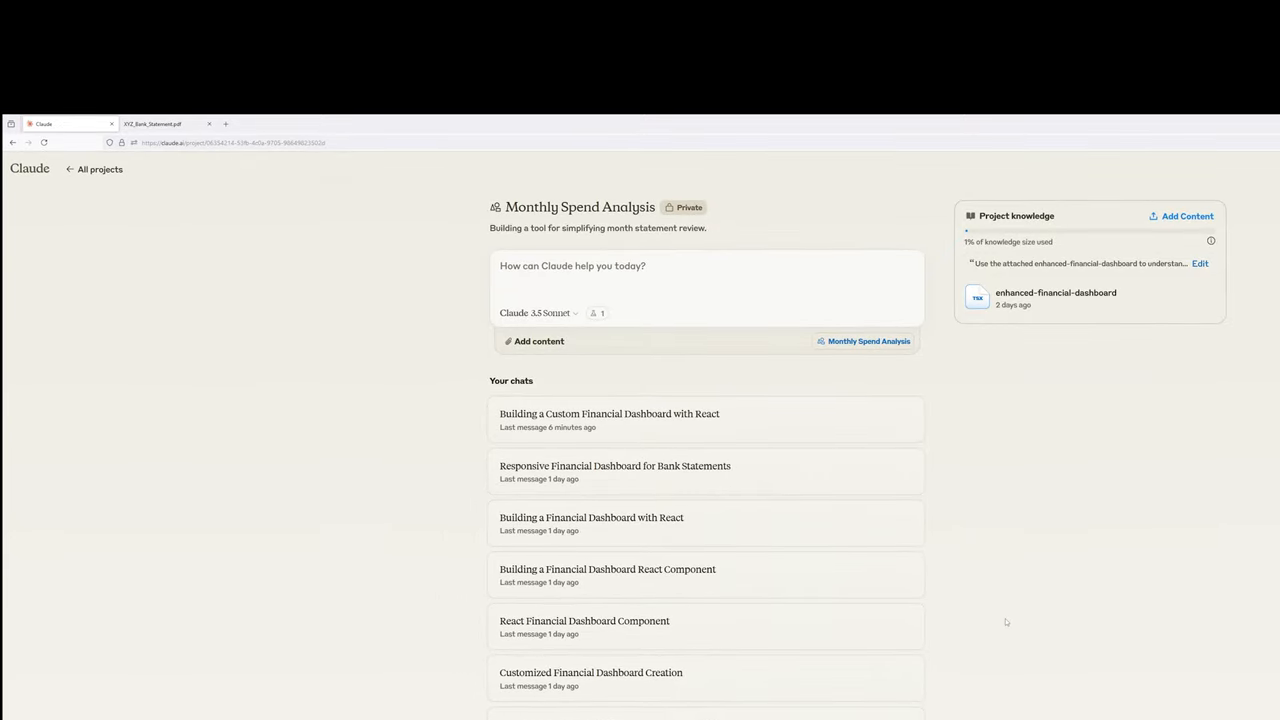
mouse_move(532, 344)
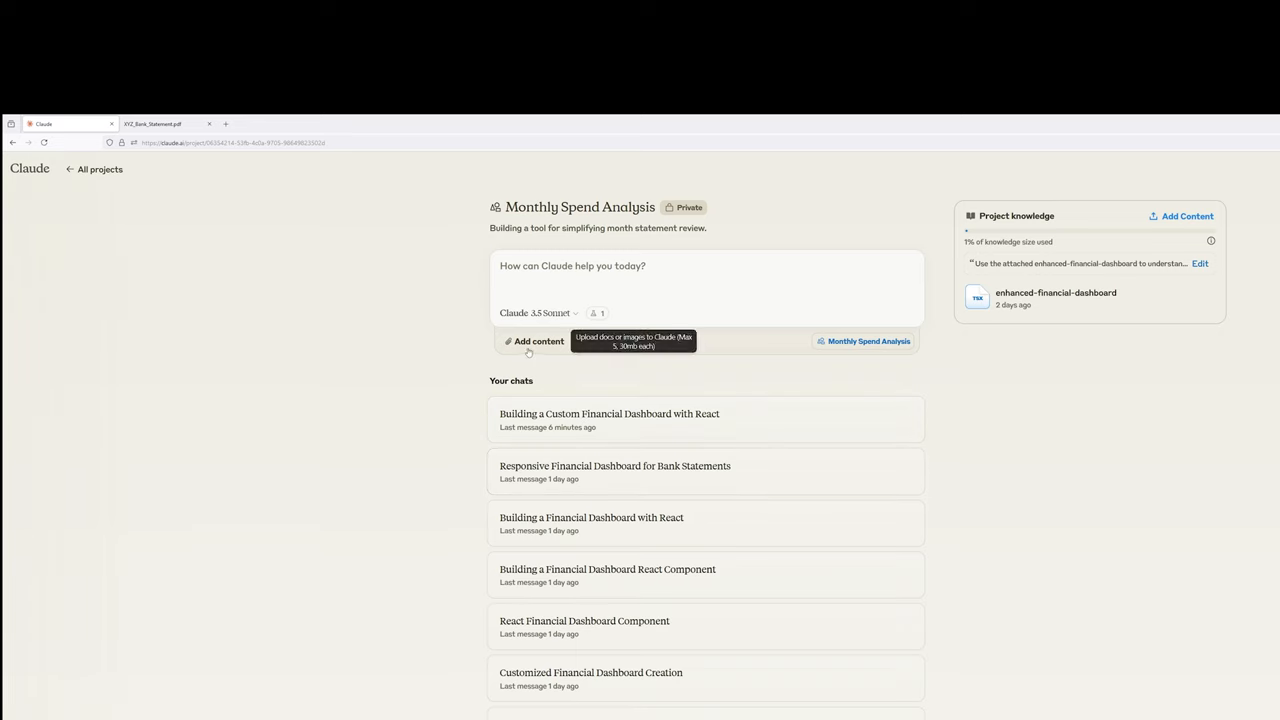
left_click(532, 340)
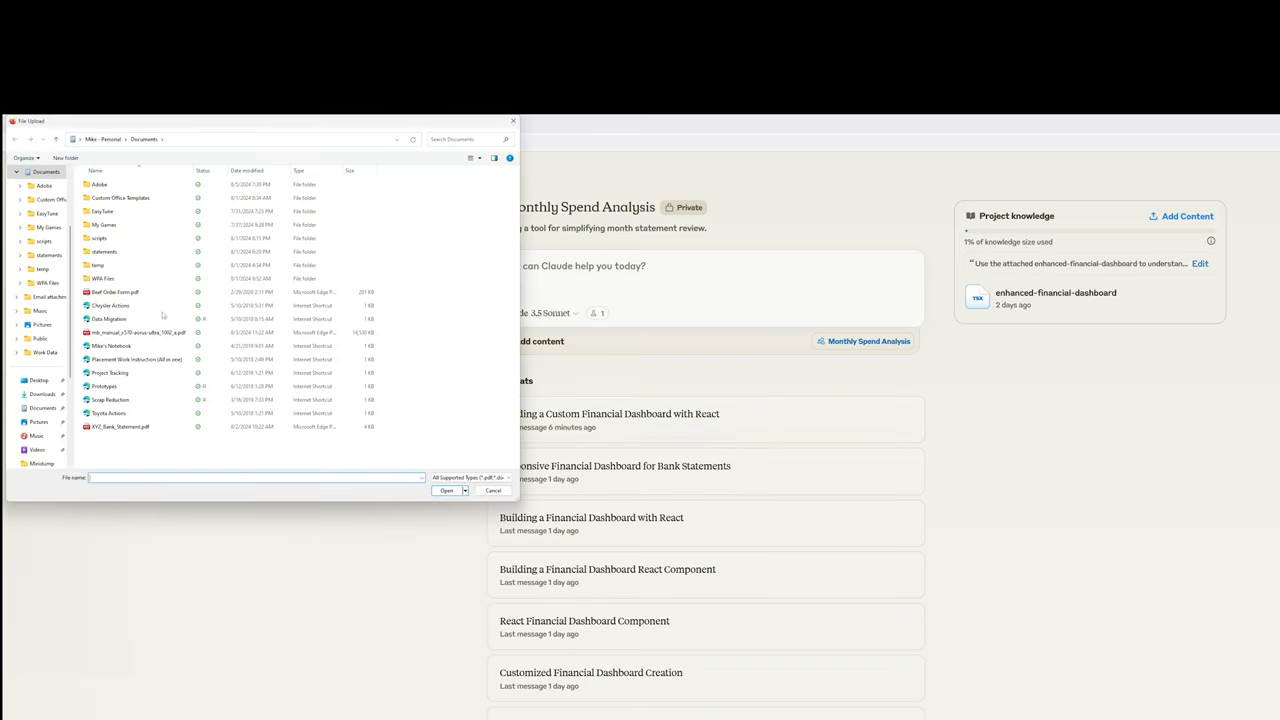
left_click(116, 426)
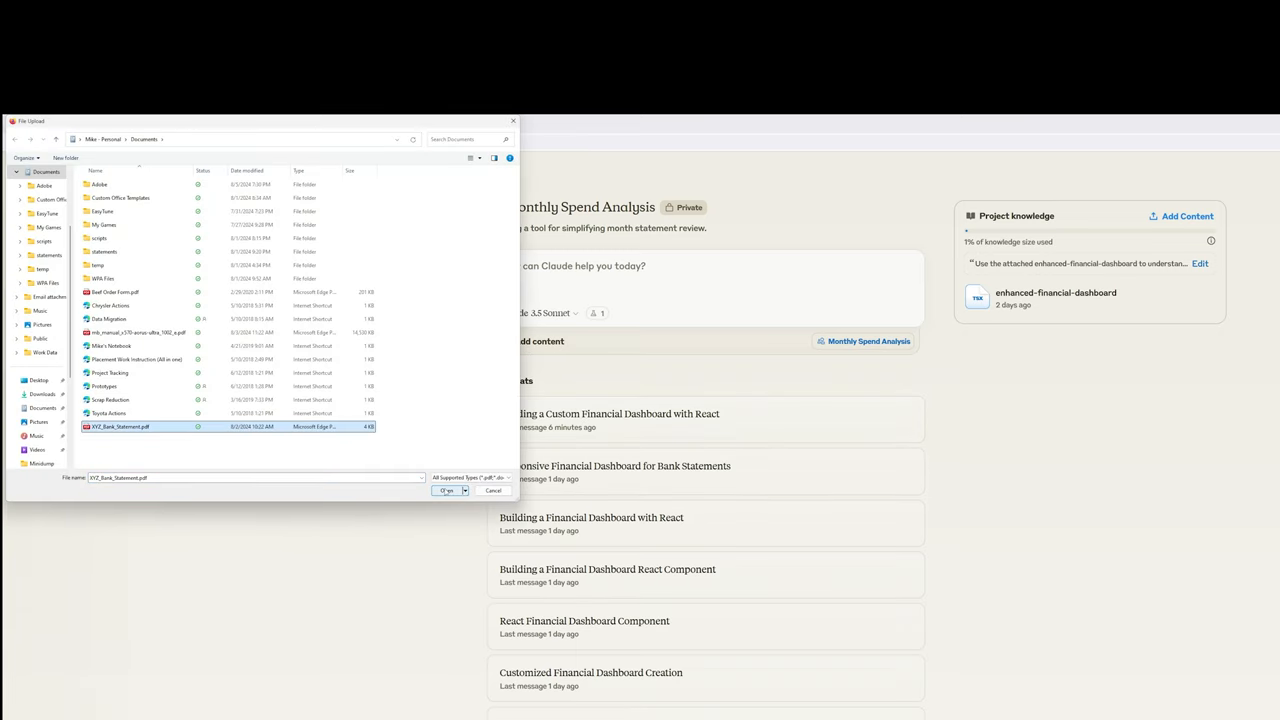
left_click(448, 490)
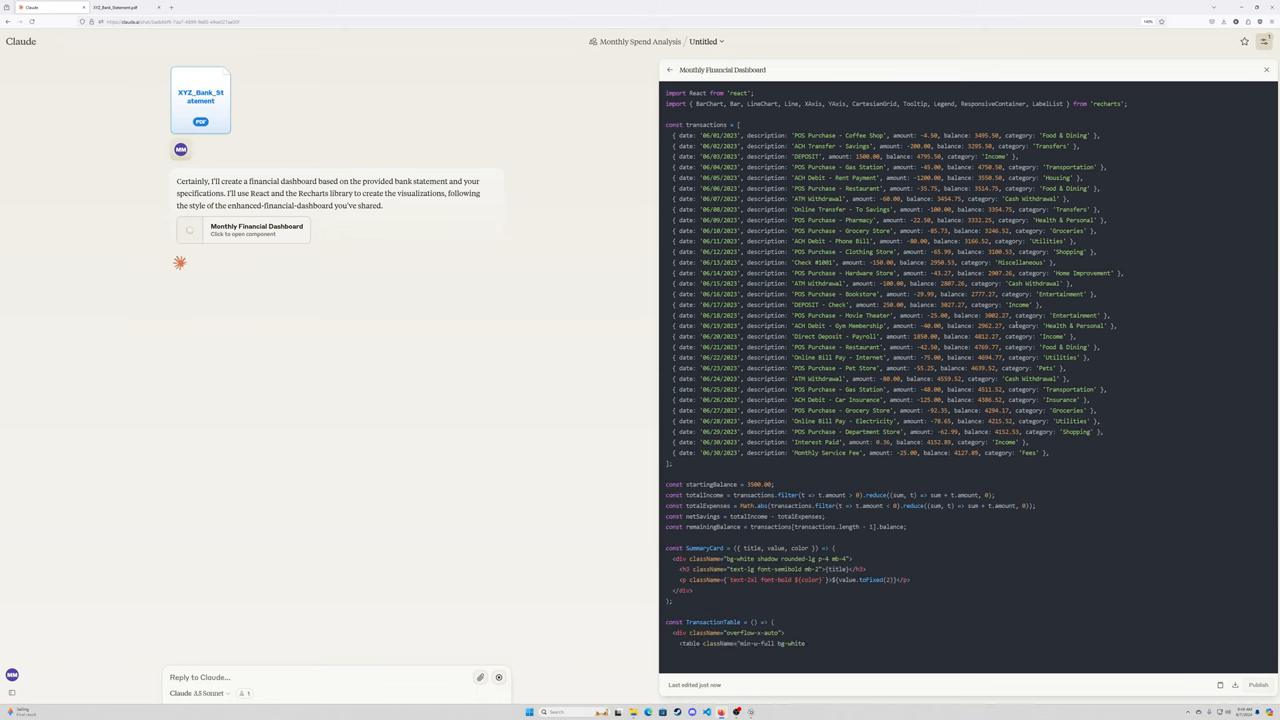
Step: Scroll the Monthly Financial Dashboard preview and expand the left sidebar with Projects and Recents
scroll("down", 3)
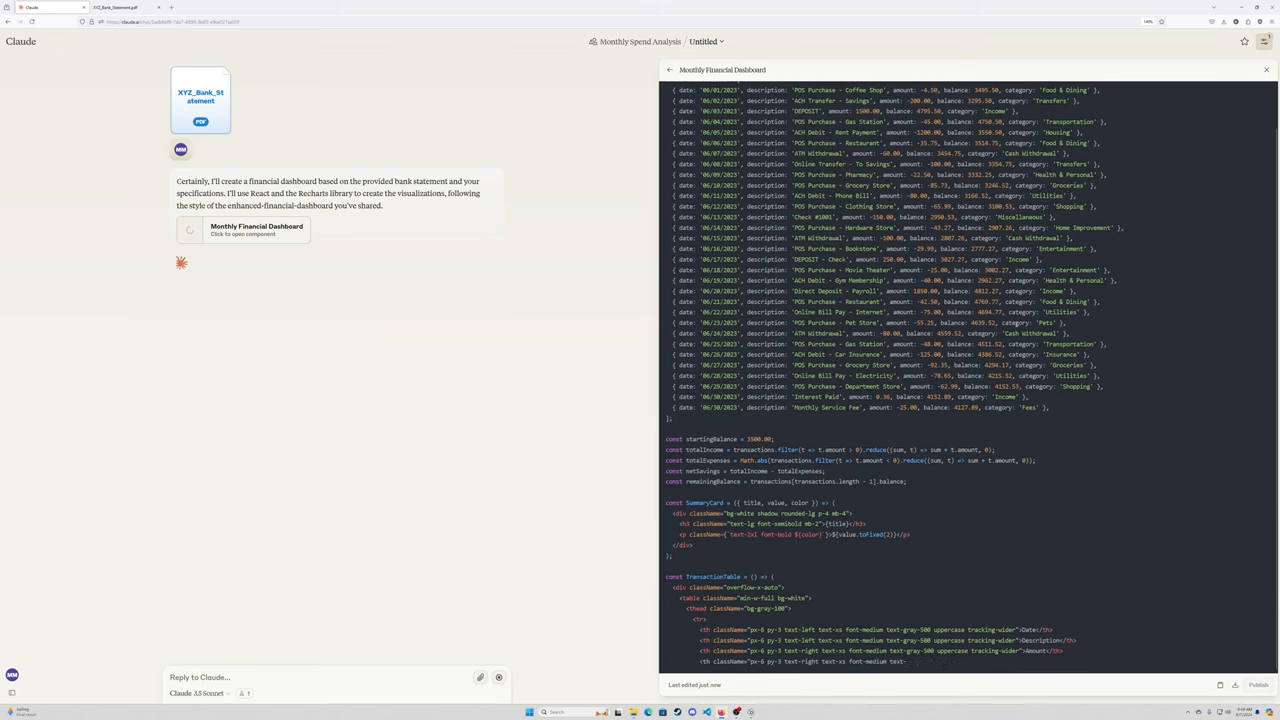
left_click(1216, 68)
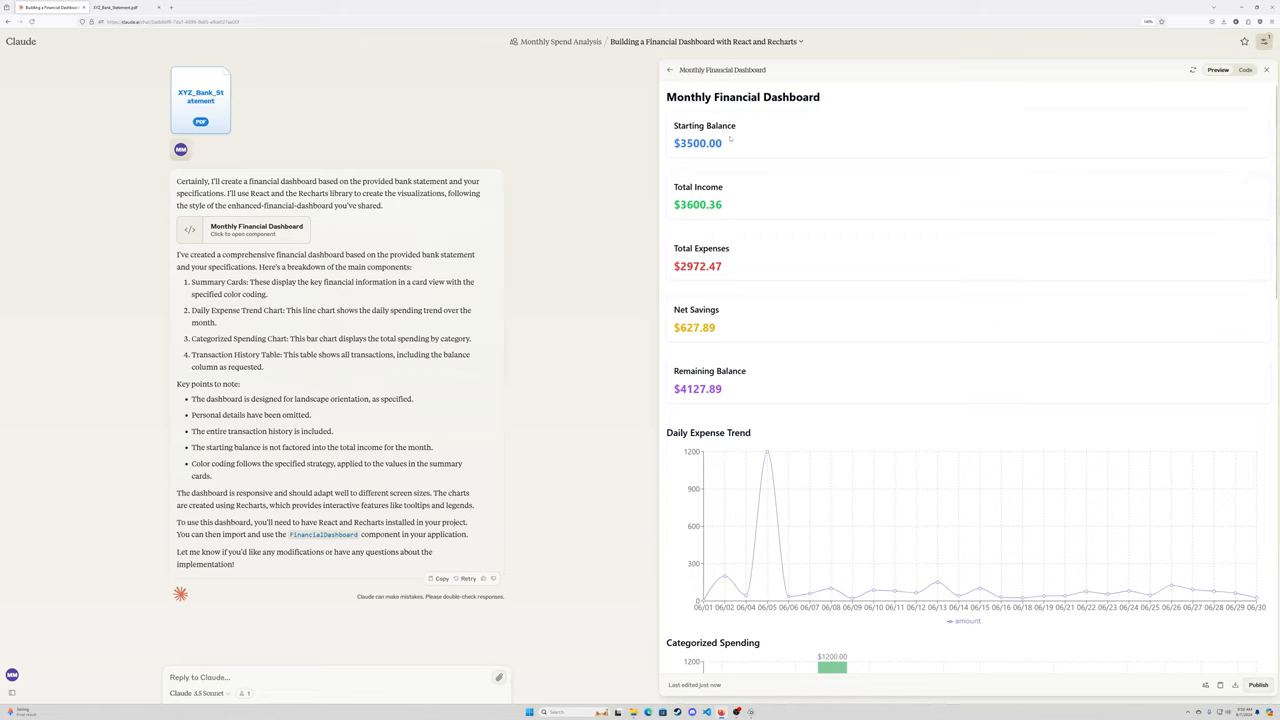
mouse_move(864, 316)
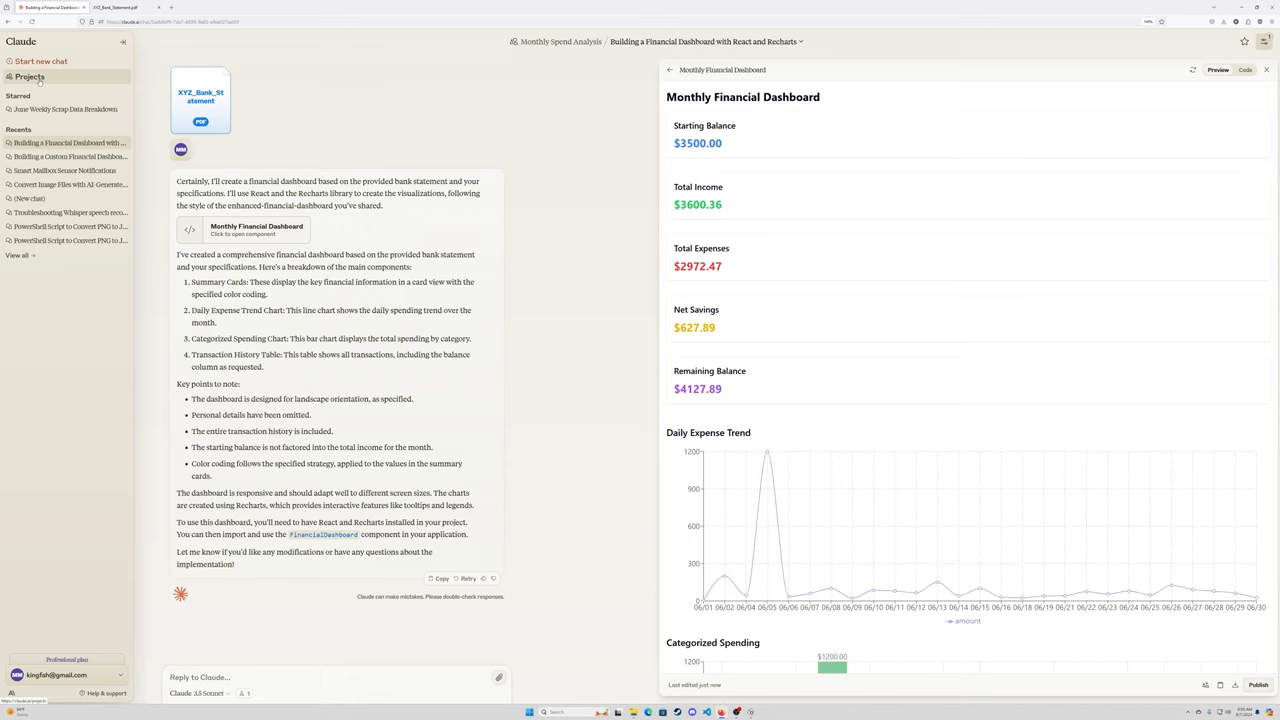
Step: Reopen the 'Building a Custom Financial Dashboard with React' chat in Monthly Spend Analysis
left_click(36, 76)
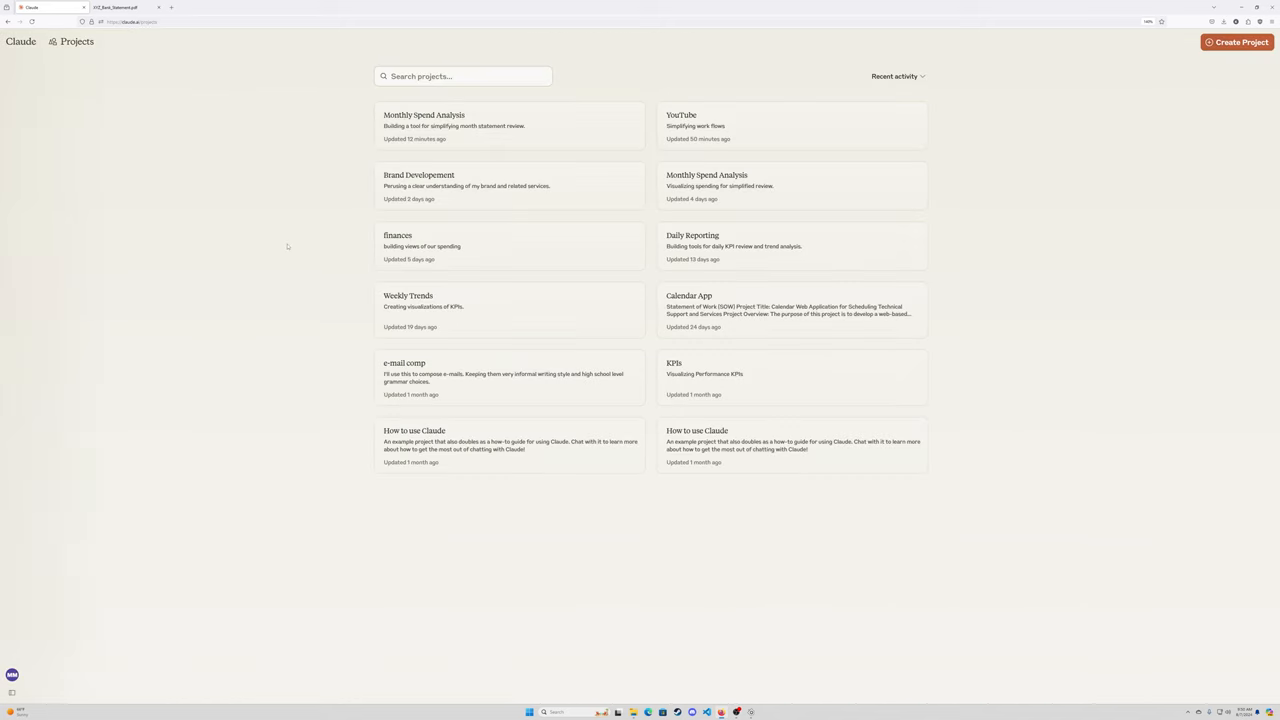
left_click(424, 112)
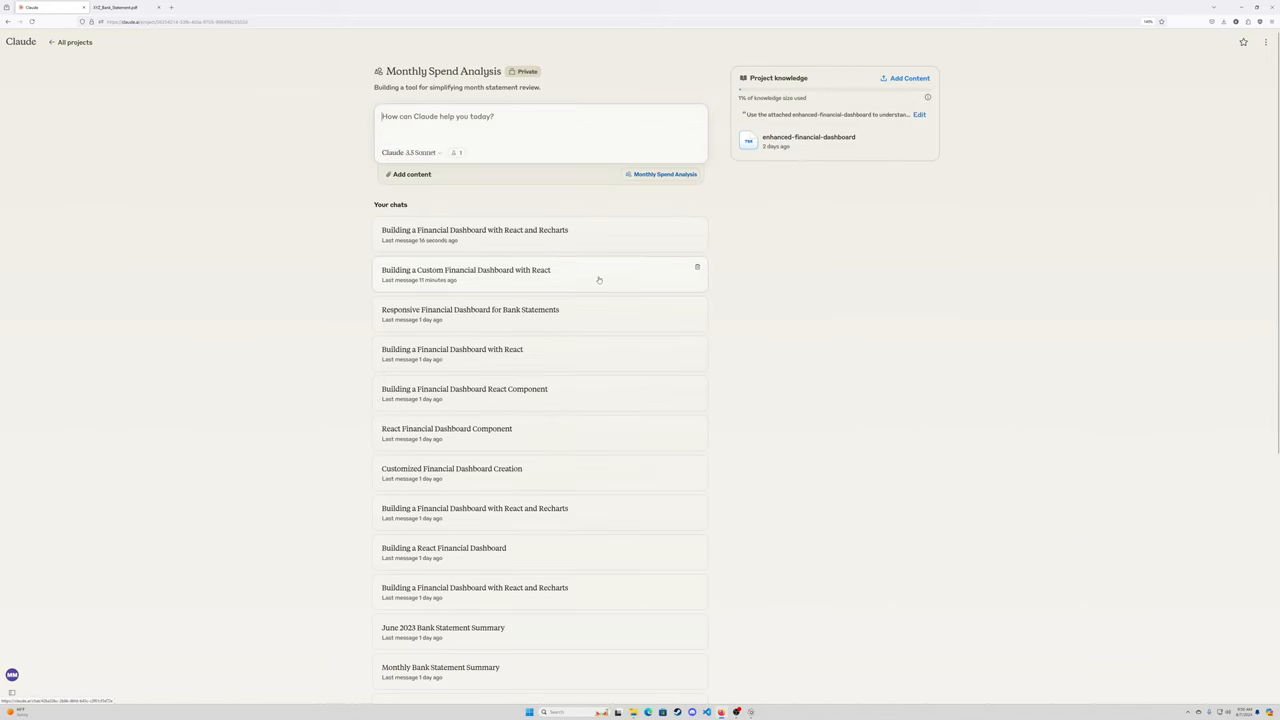
left_click(472, 276)
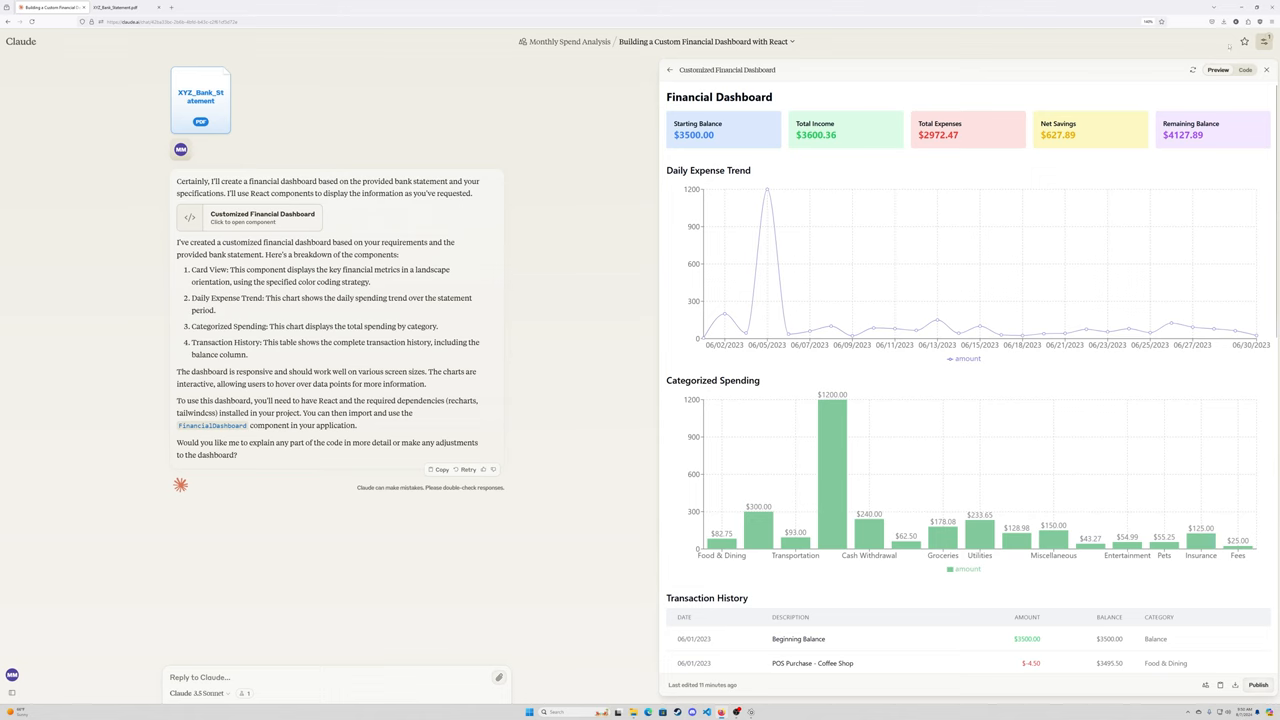
left_click(1244, 68)
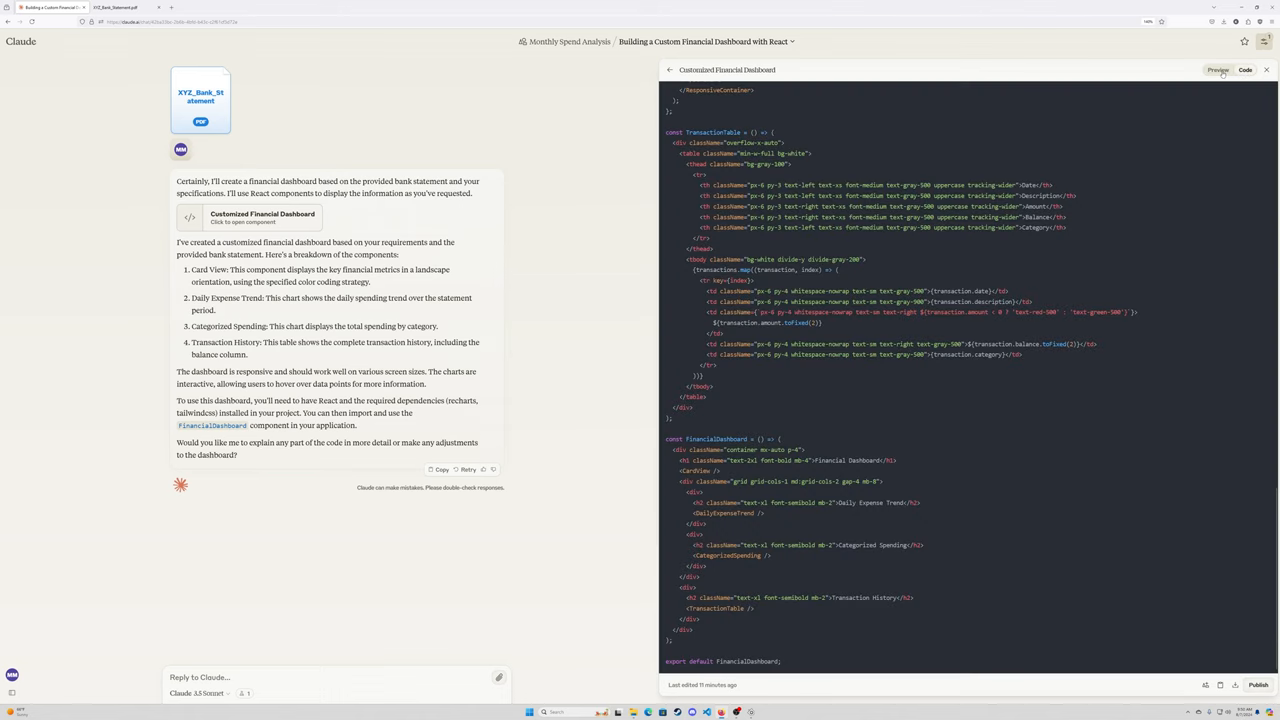
left_click(1220, 68)
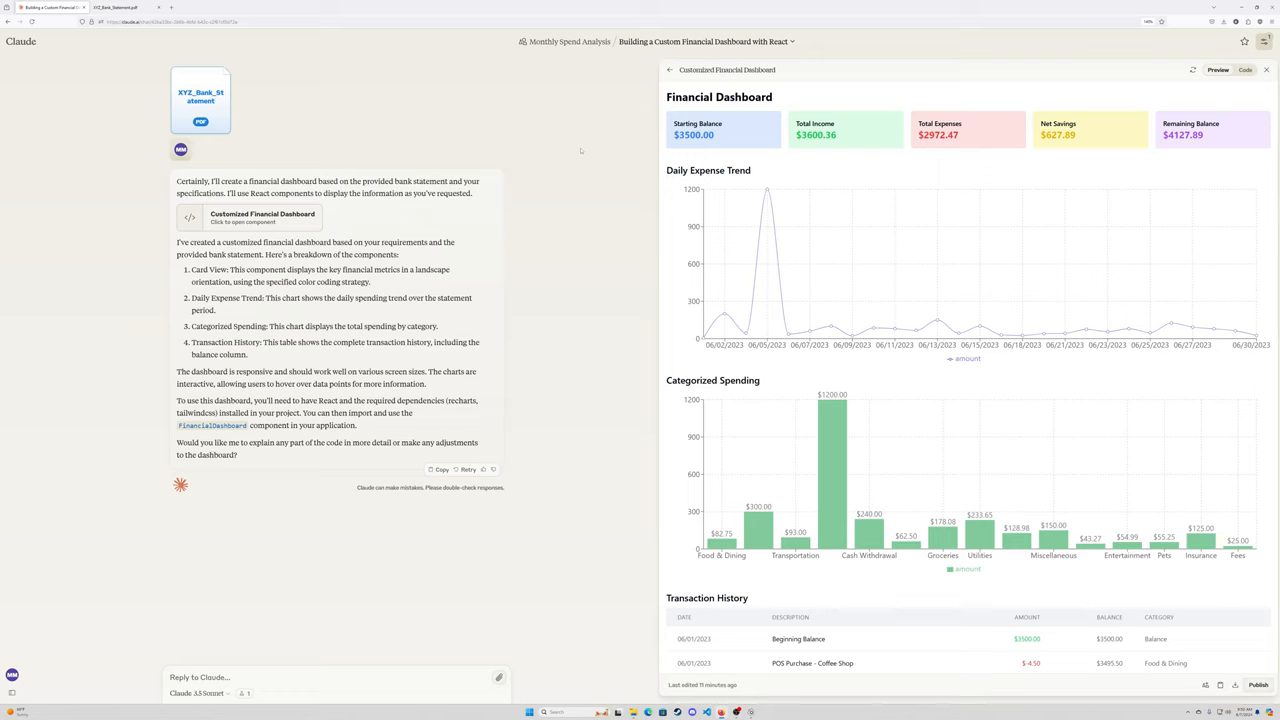
mouse_move(578, 156)
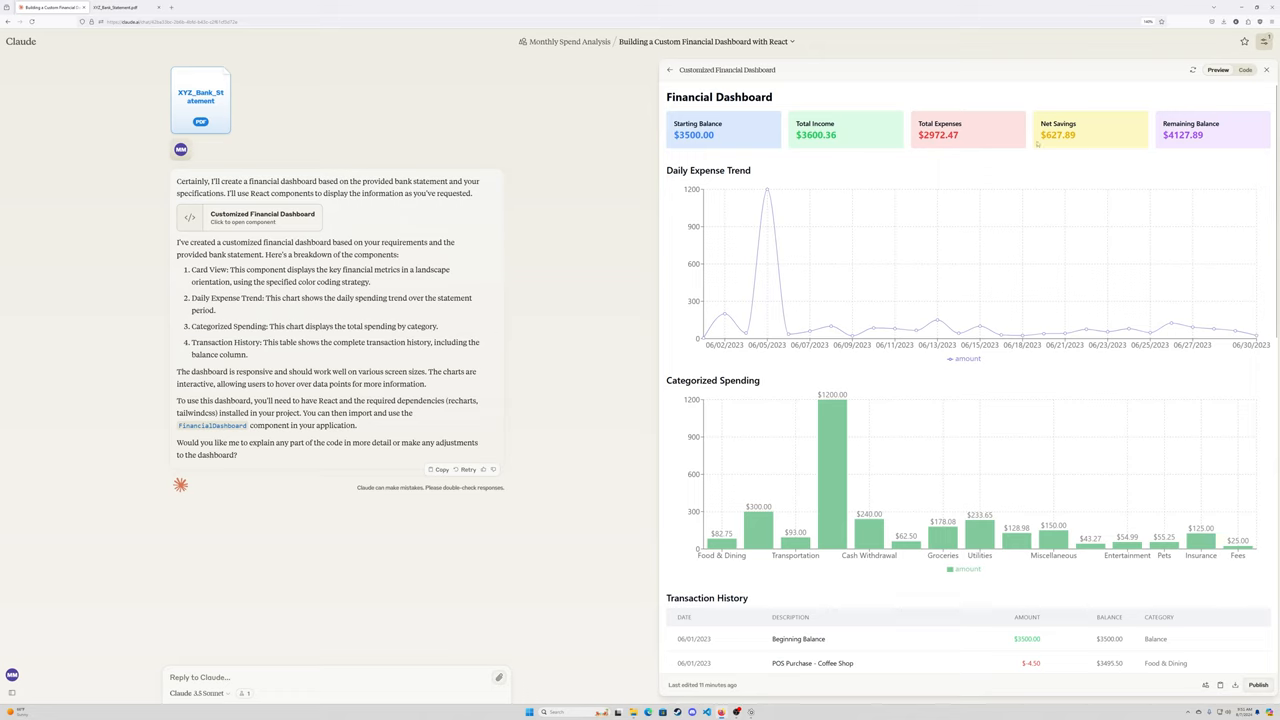
mouse_move(936, 320)
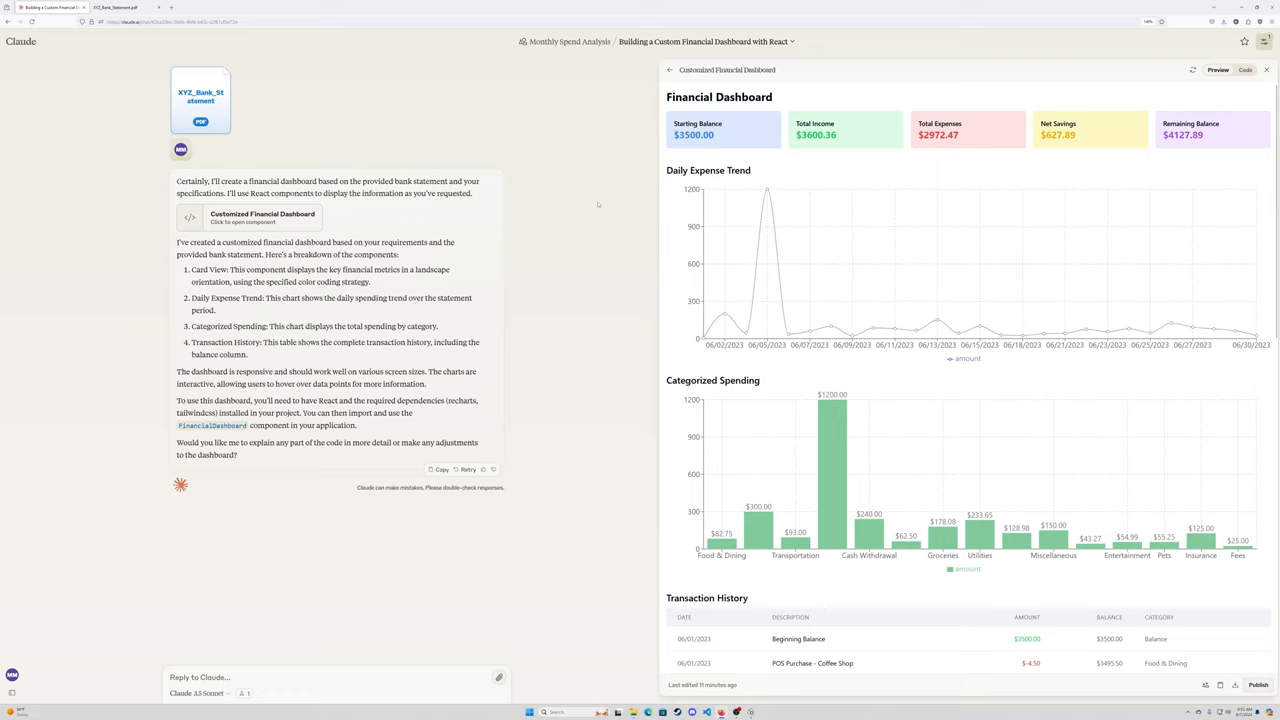
mouse_move(616, 182)
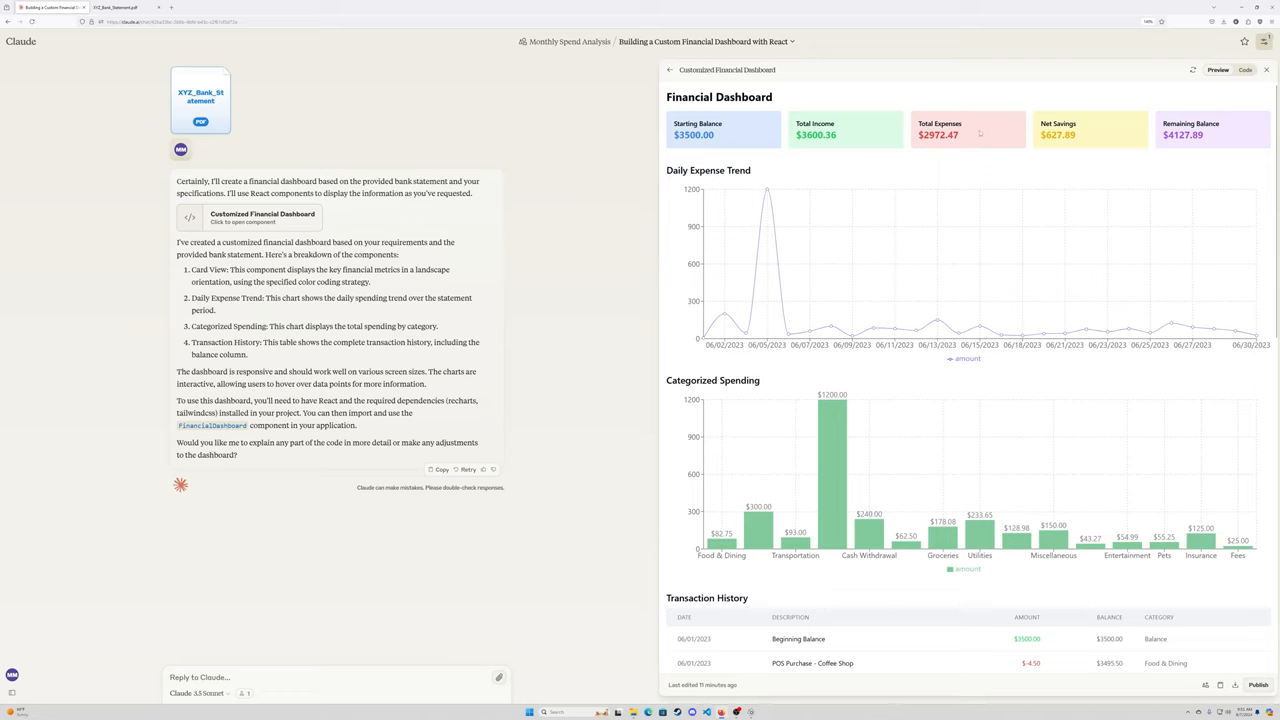
mouse_move(1186, 98)
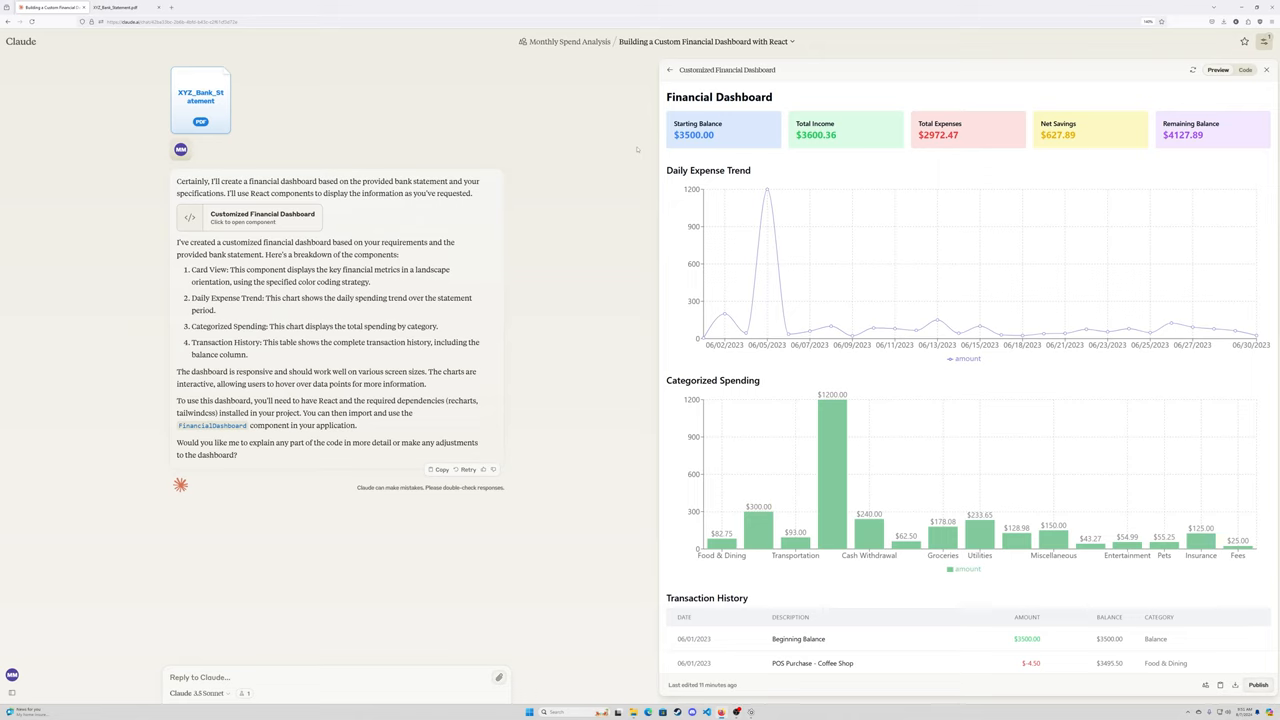
mouse_move(620, 188)
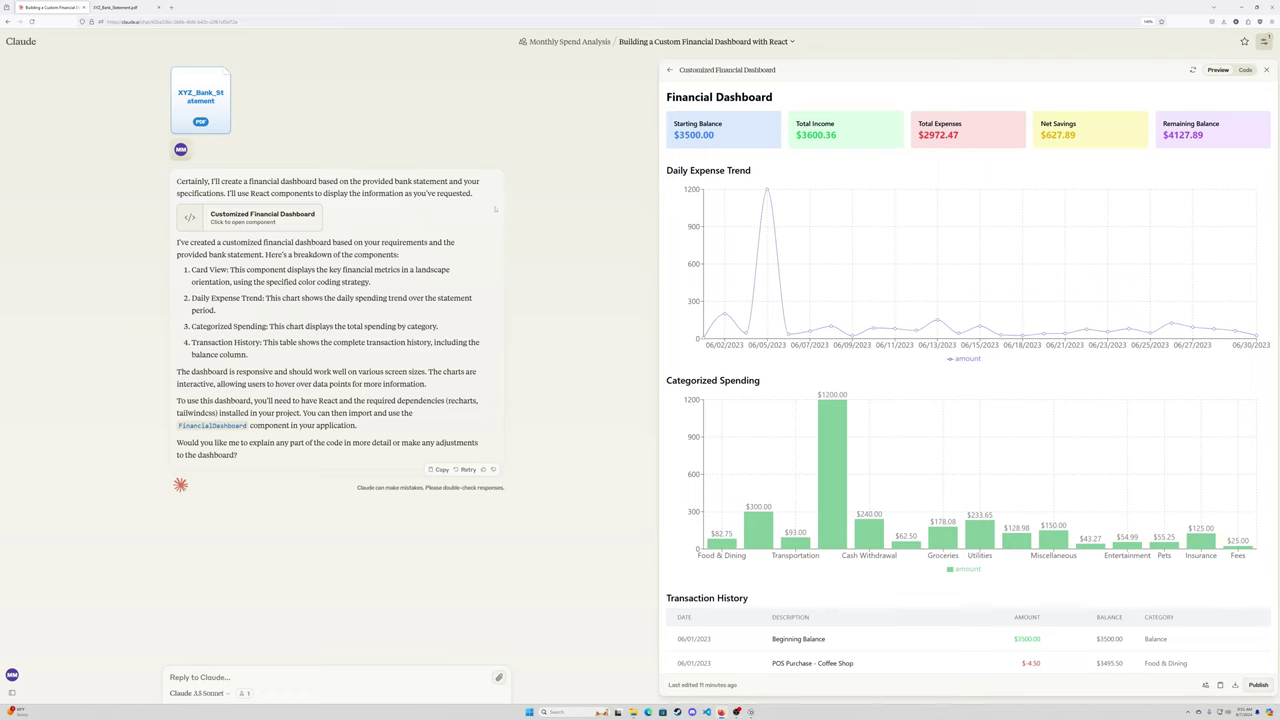
mouse_move(732, 200)
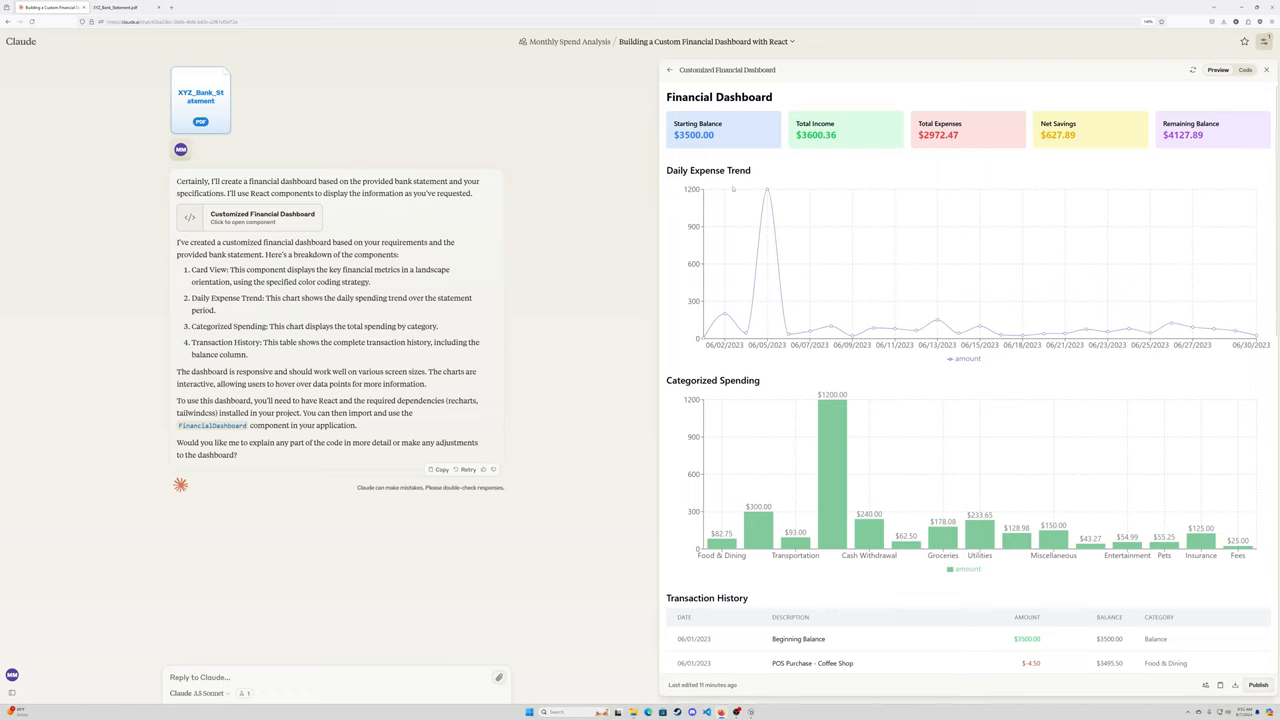
mouse_move(760, 190)
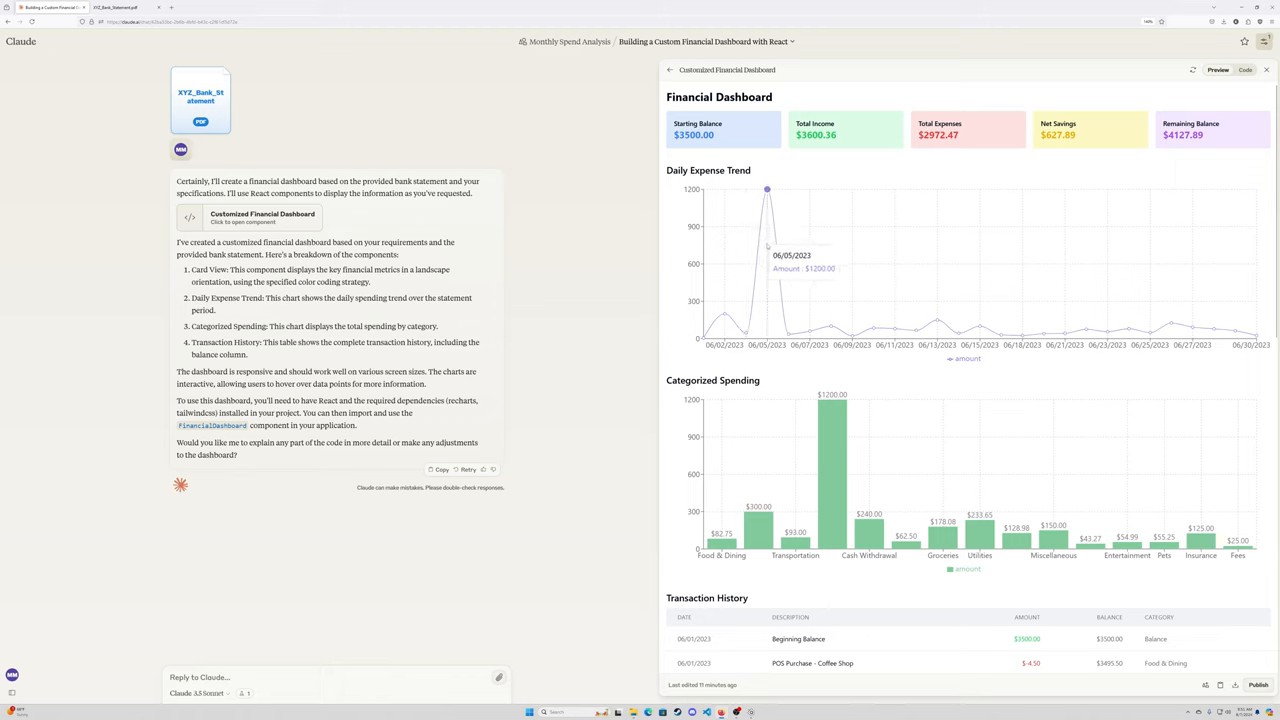
mouse_move(564, 248)
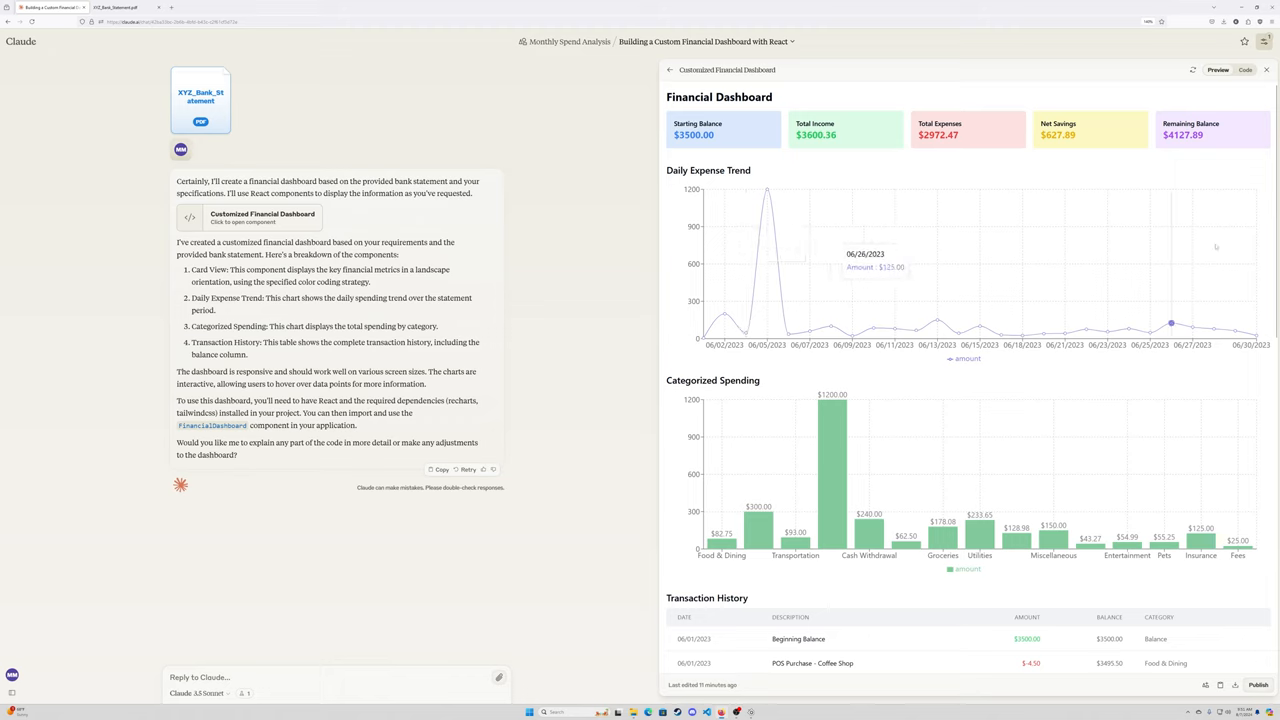
mouse_move(544, 252)
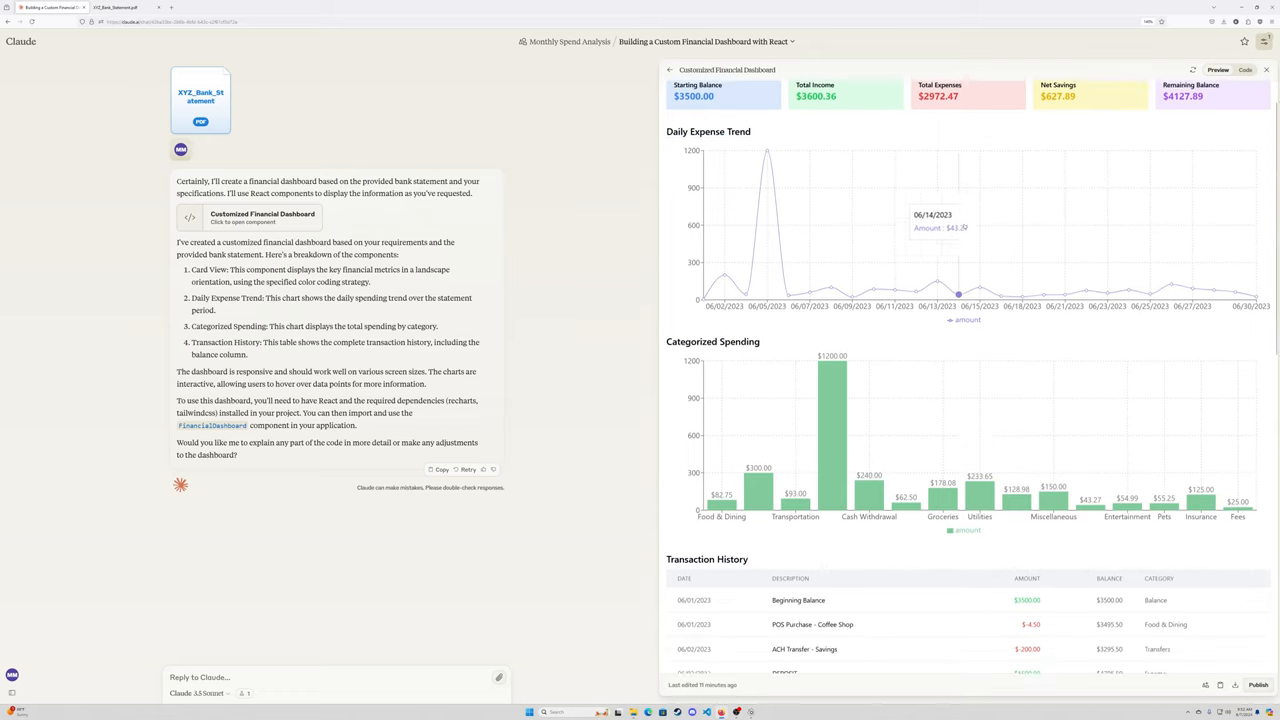
scroll("down", 3)
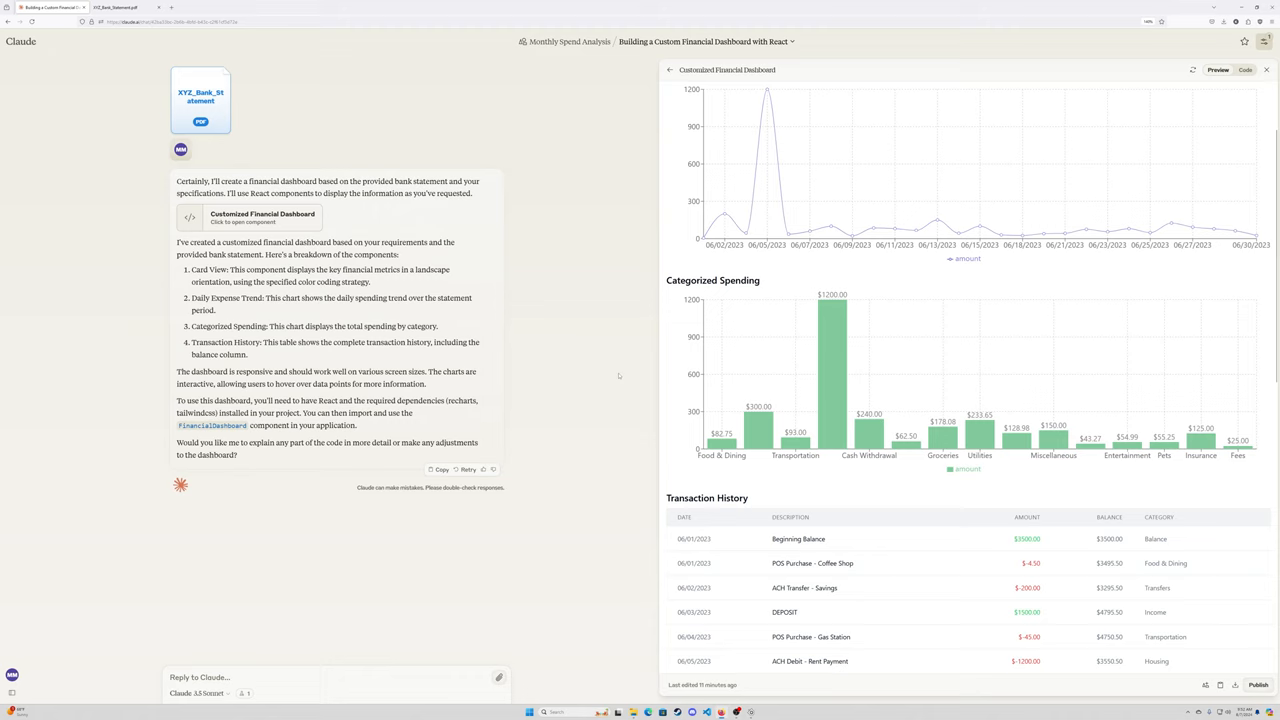
mouse_move(720, 436)
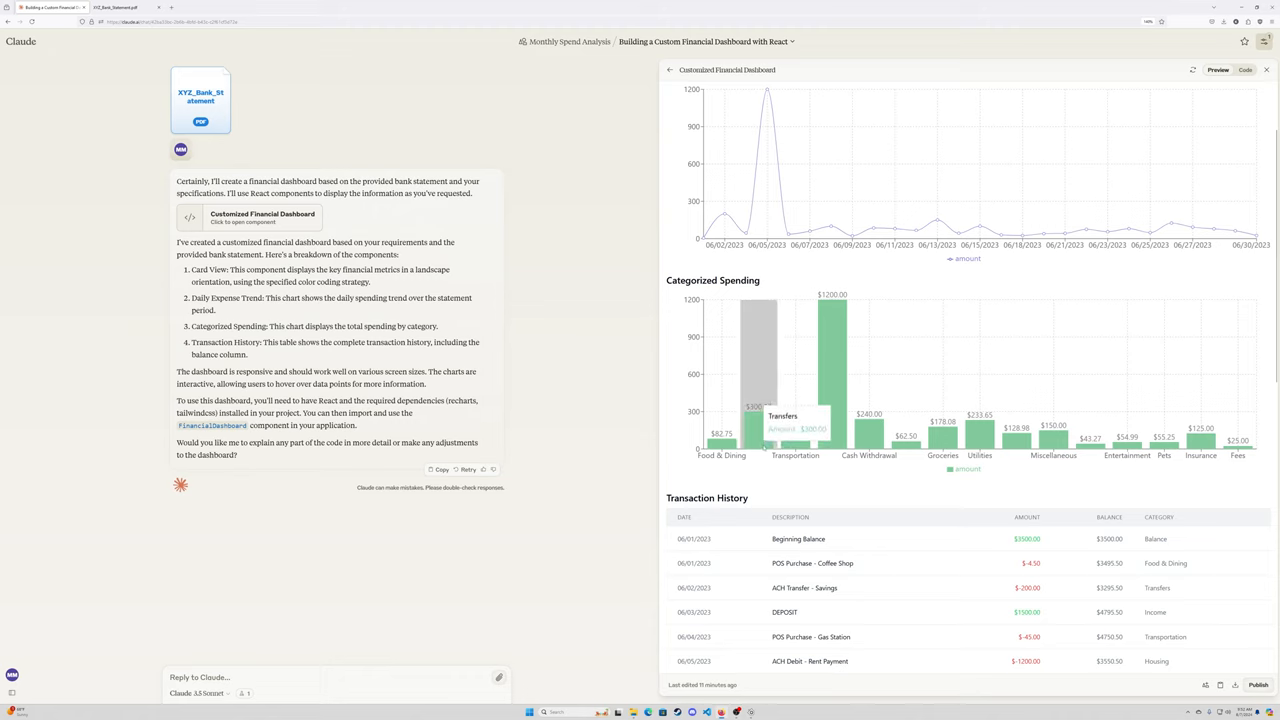
mouse_move(512, 392)
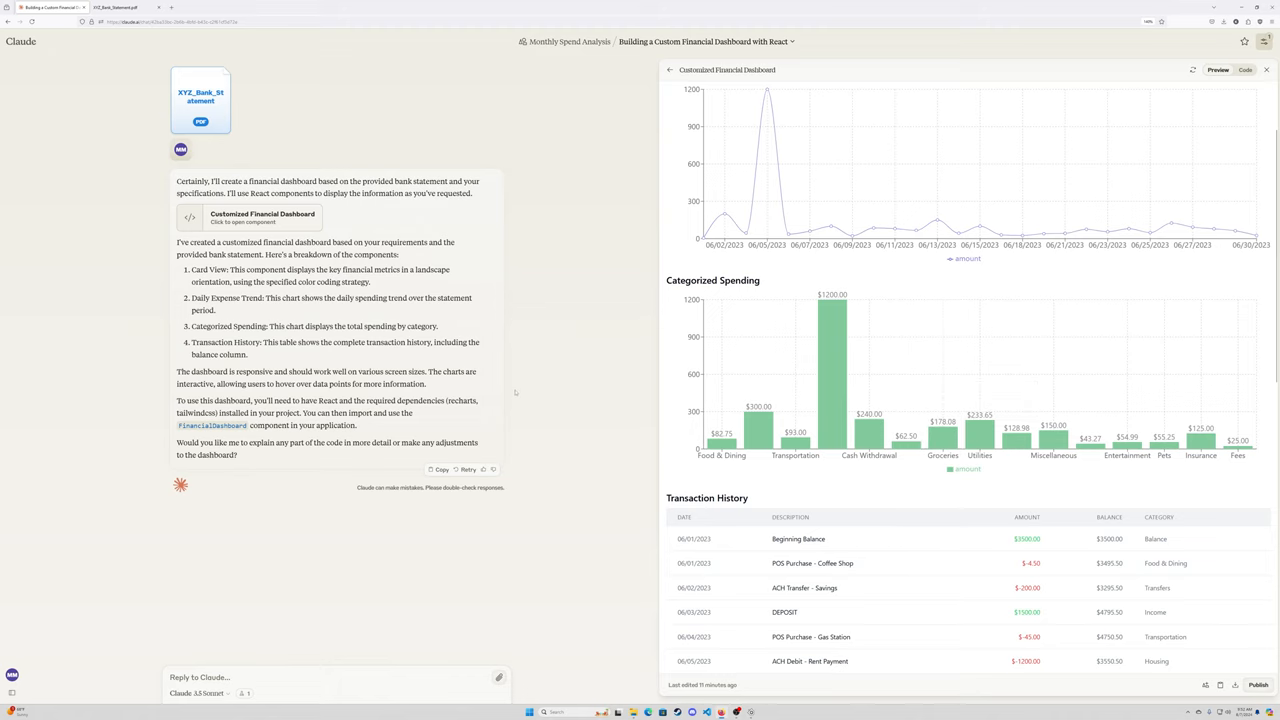
mouse_move(584, 376)
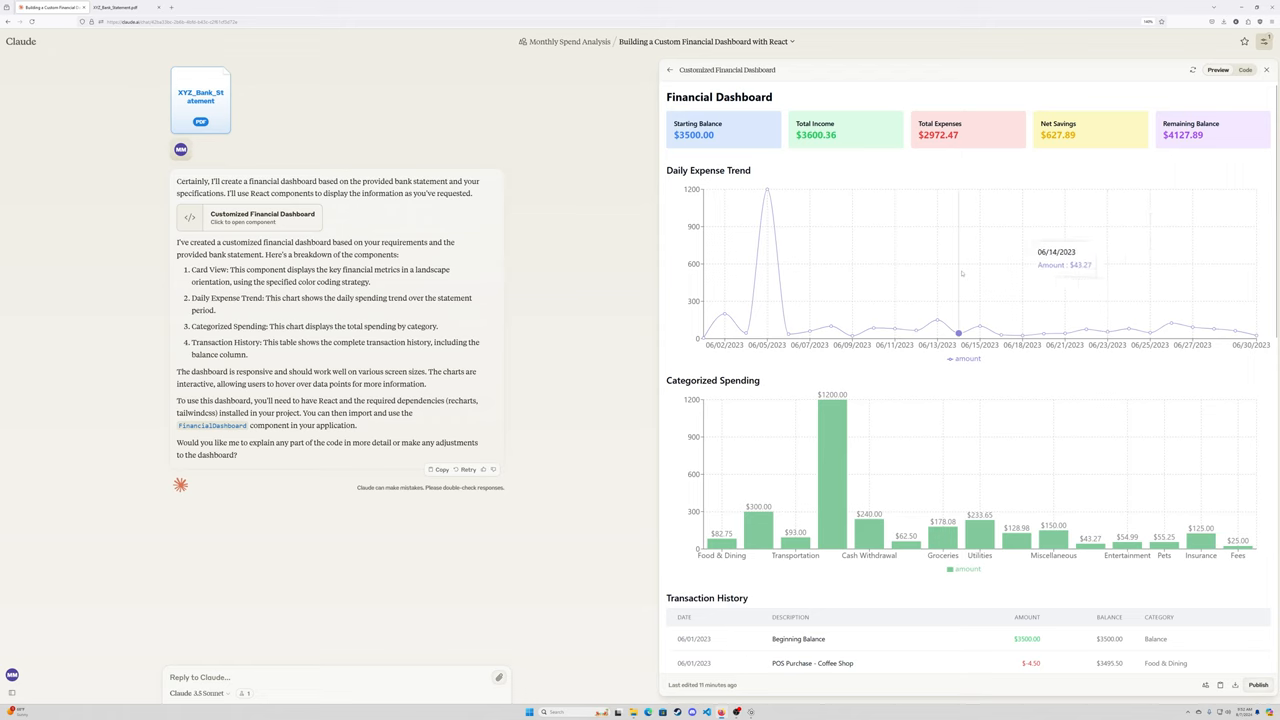
scroll("down", 3)
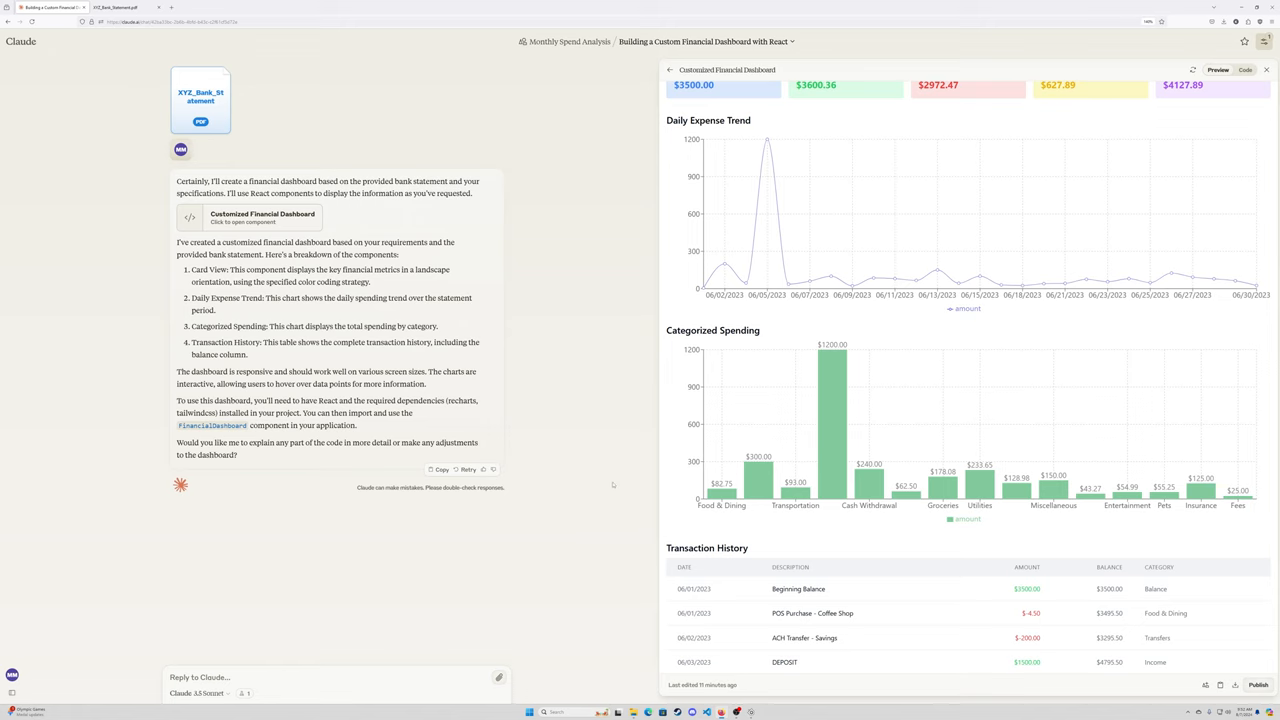
Step: Scroll the Customized Financial Dashboard preview down to the end of the Transaction History table
scroll("down", 3)
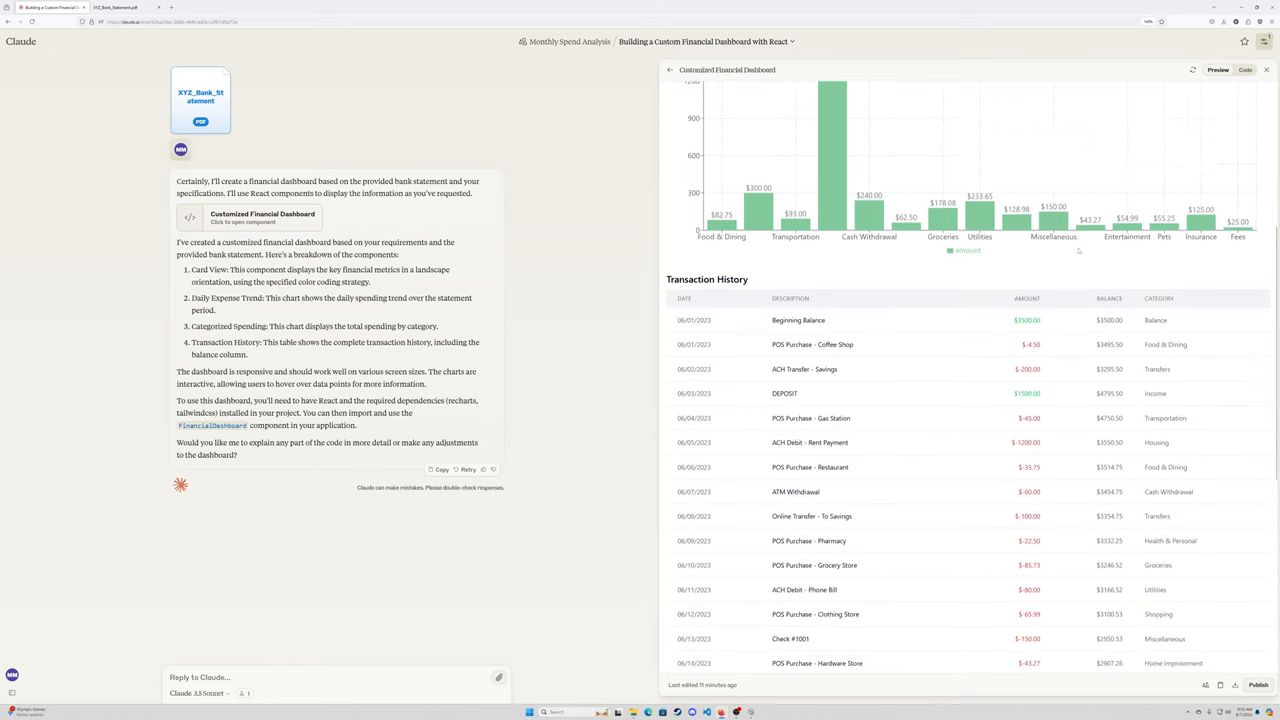
scroll("down", 3)
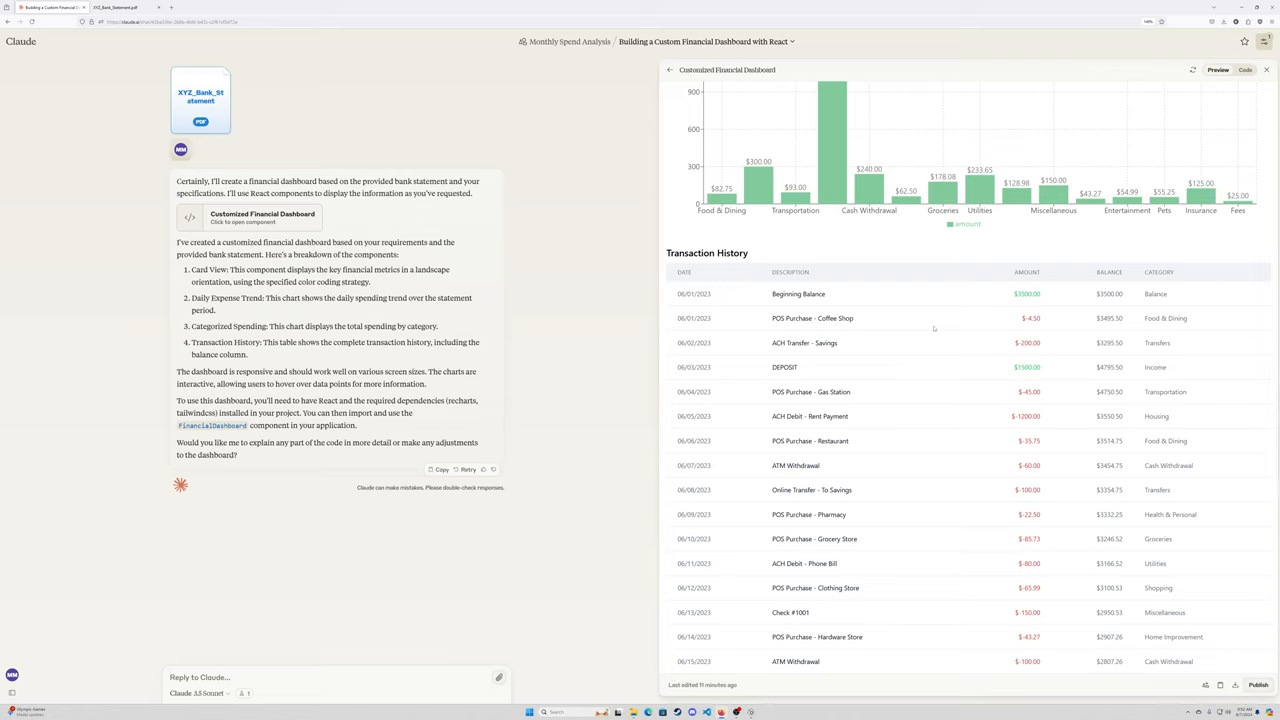
mouse_move(938, 324)
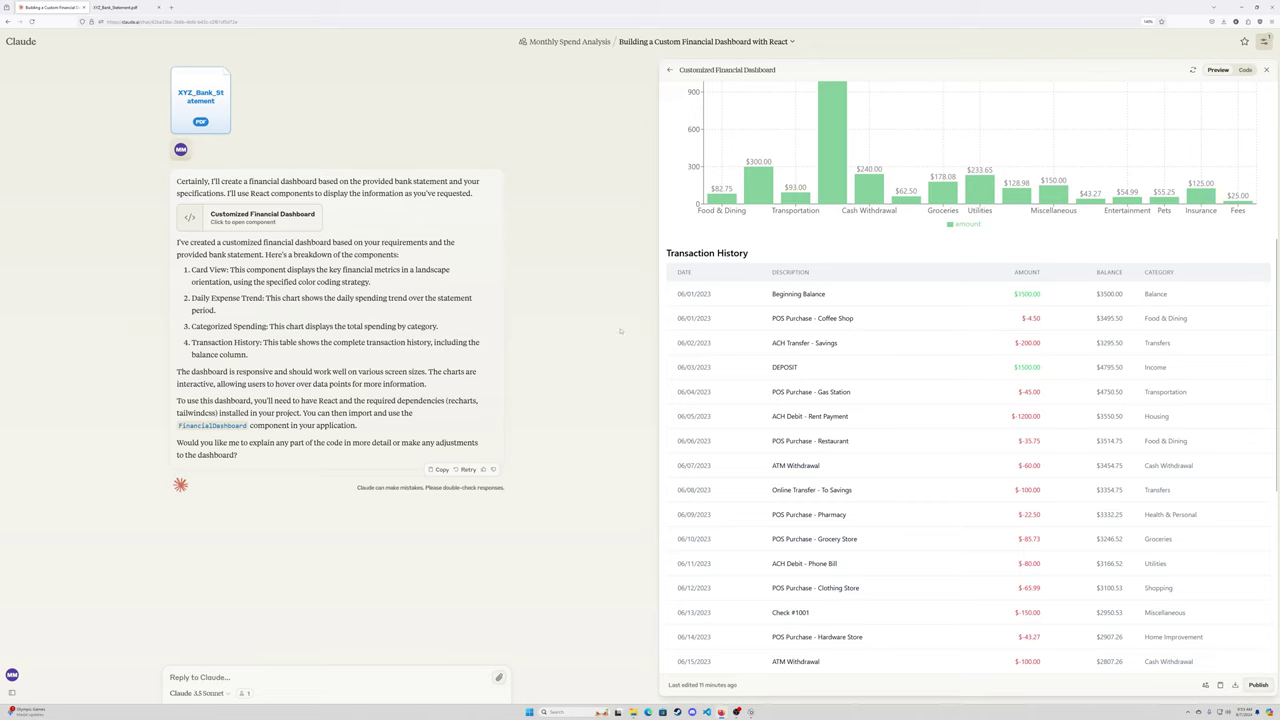
mouse_move(630, 328)
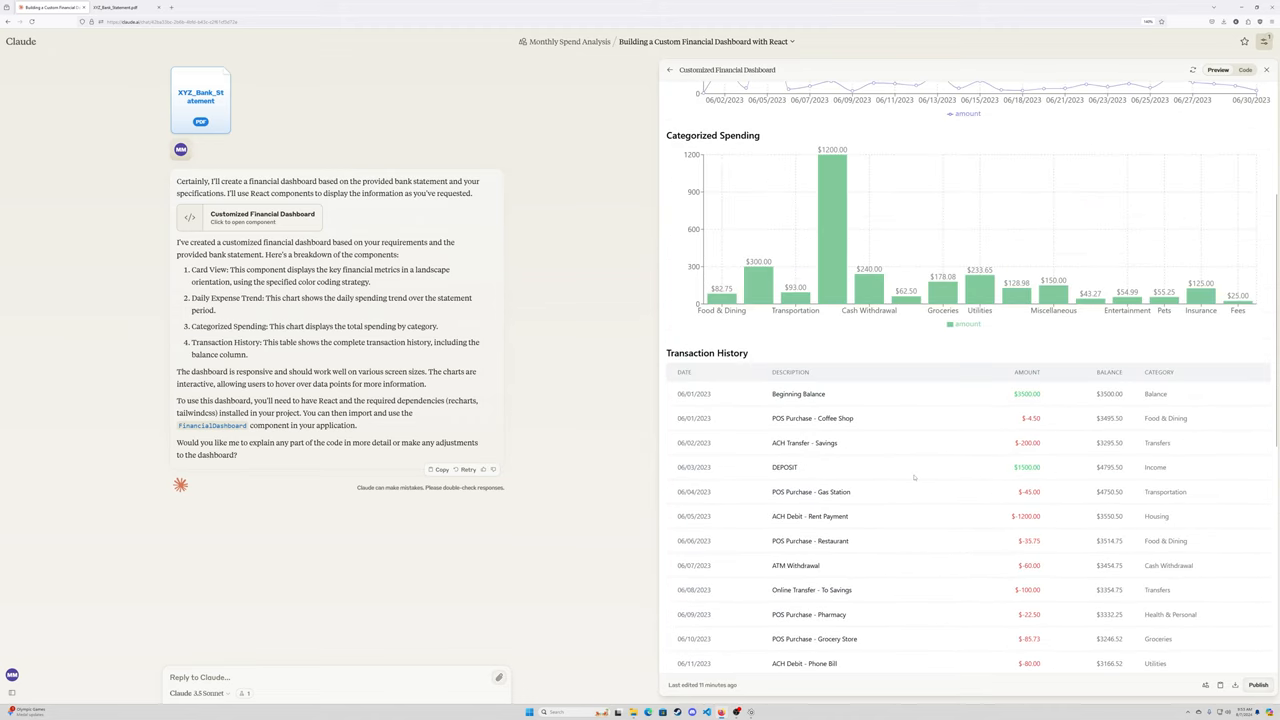
scroll("down", 3)
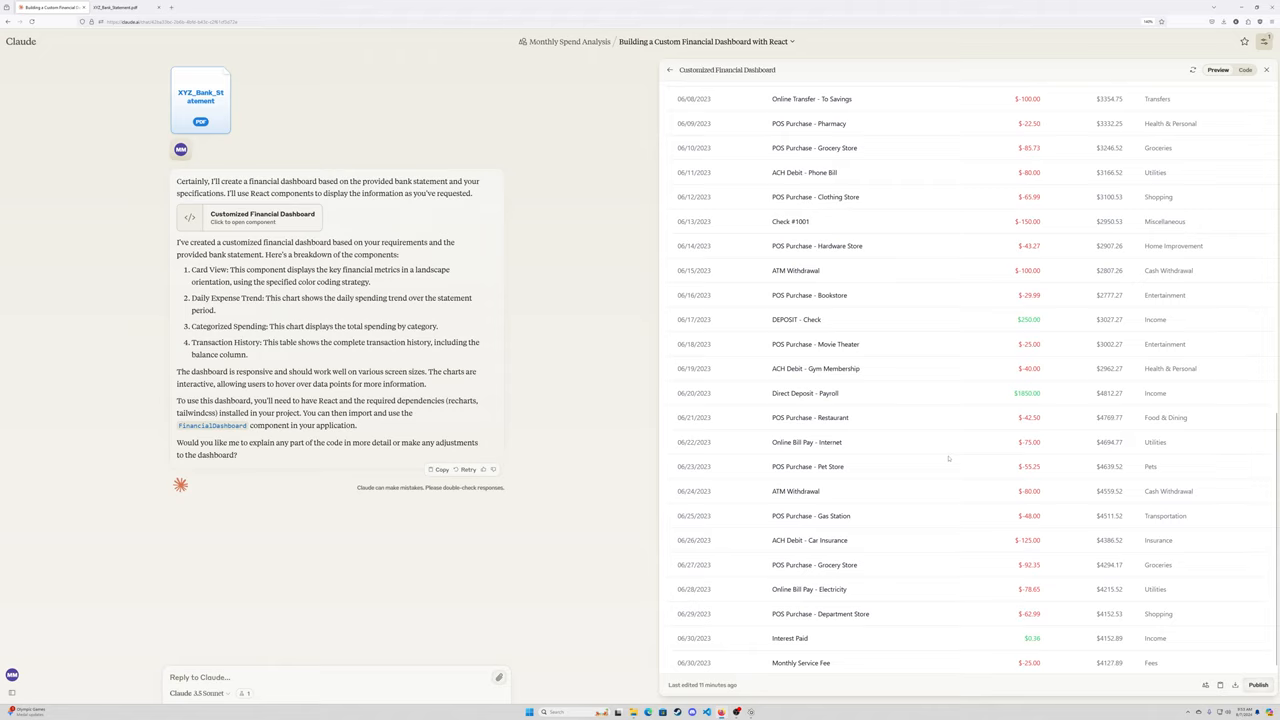
left_click(1216, 70)
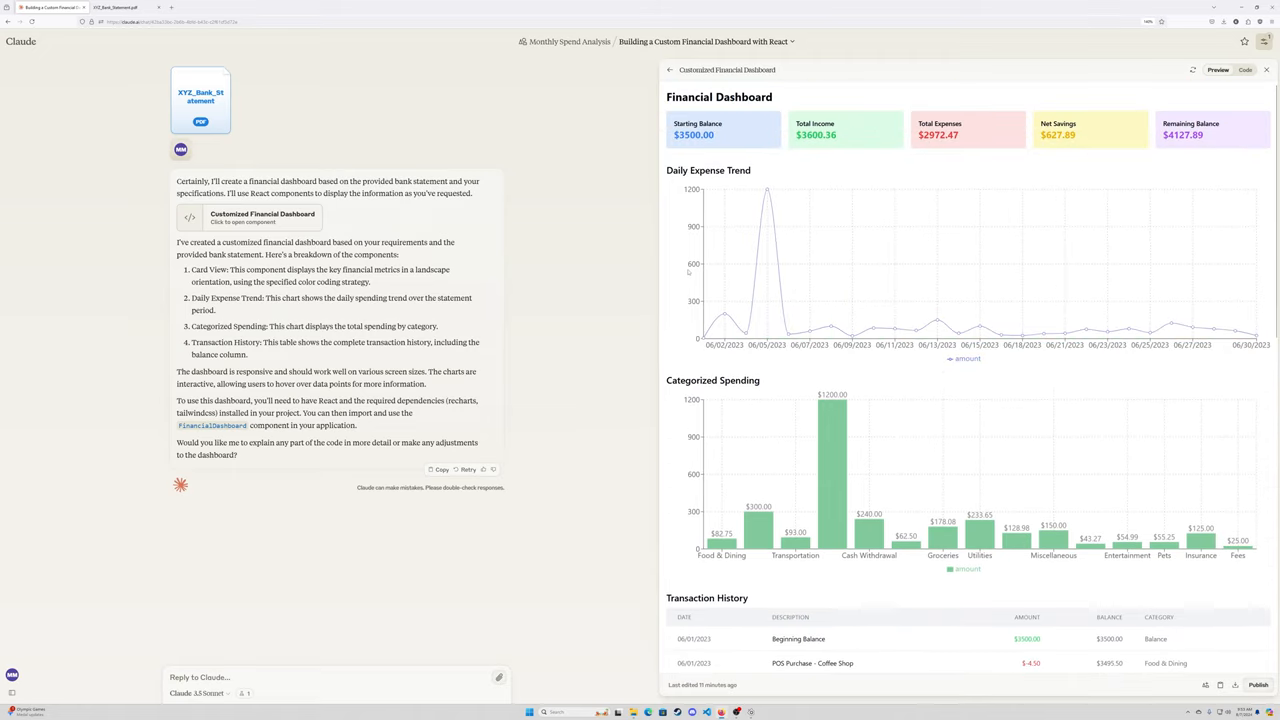
scroll("down", 3)
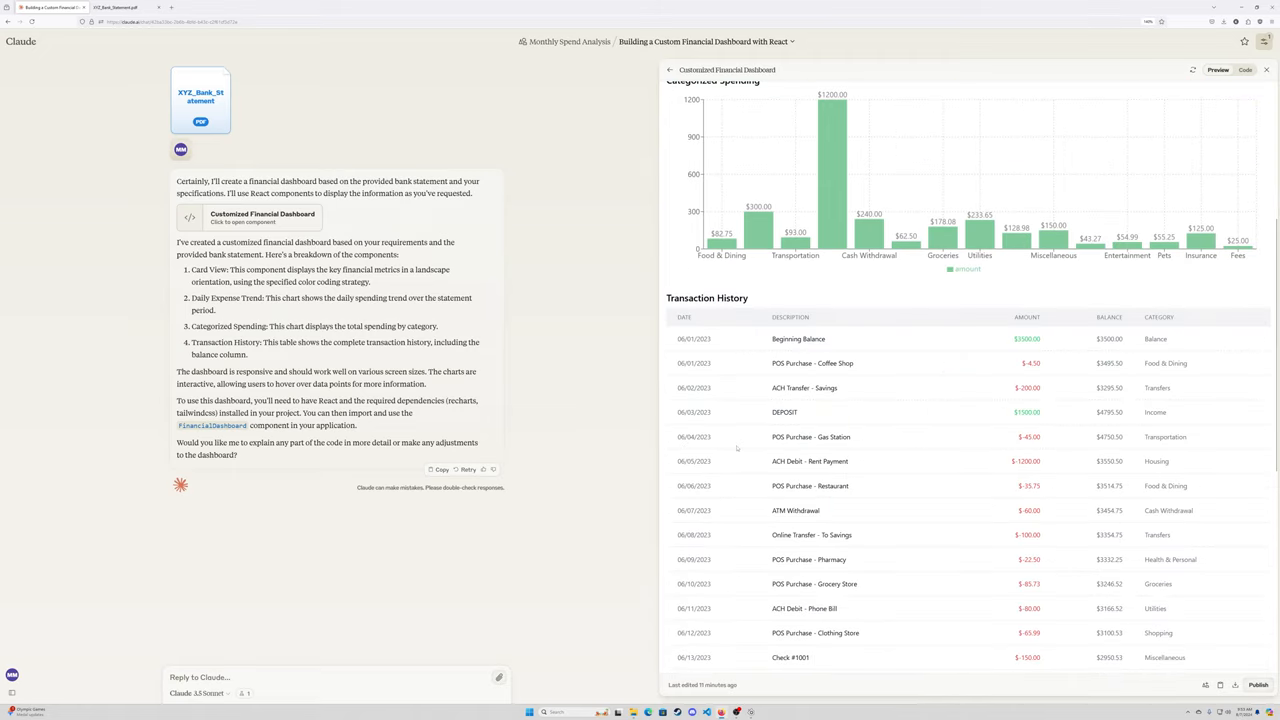
scroll("down", 3)
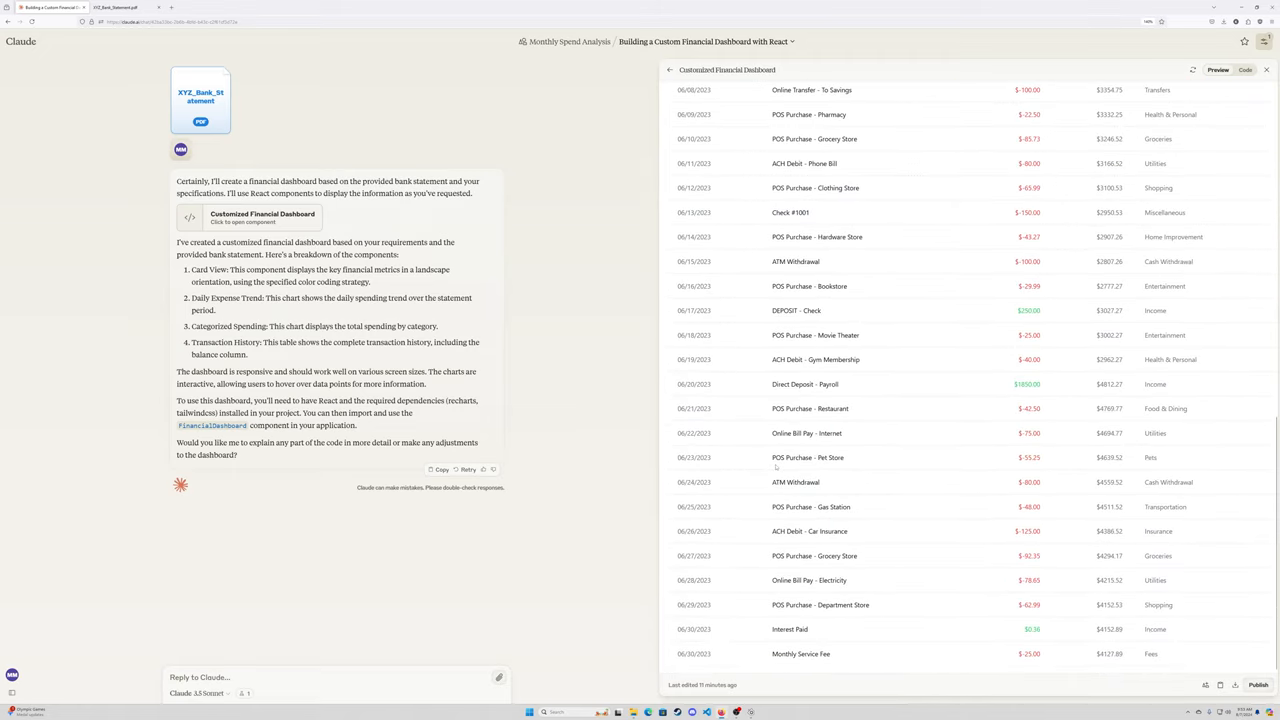